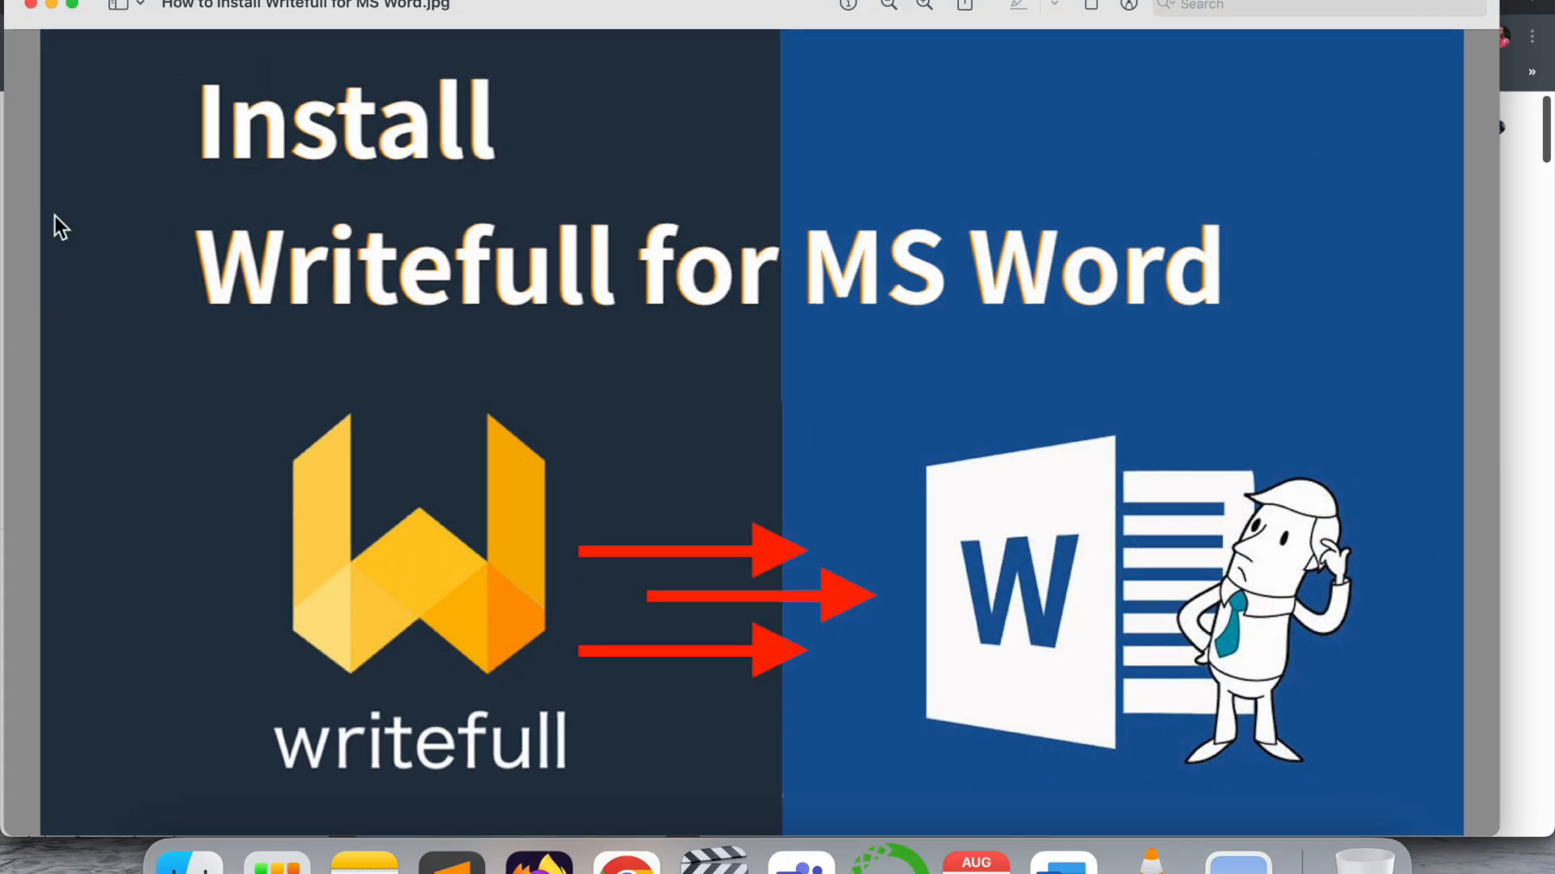
mouse_move(803, 217)
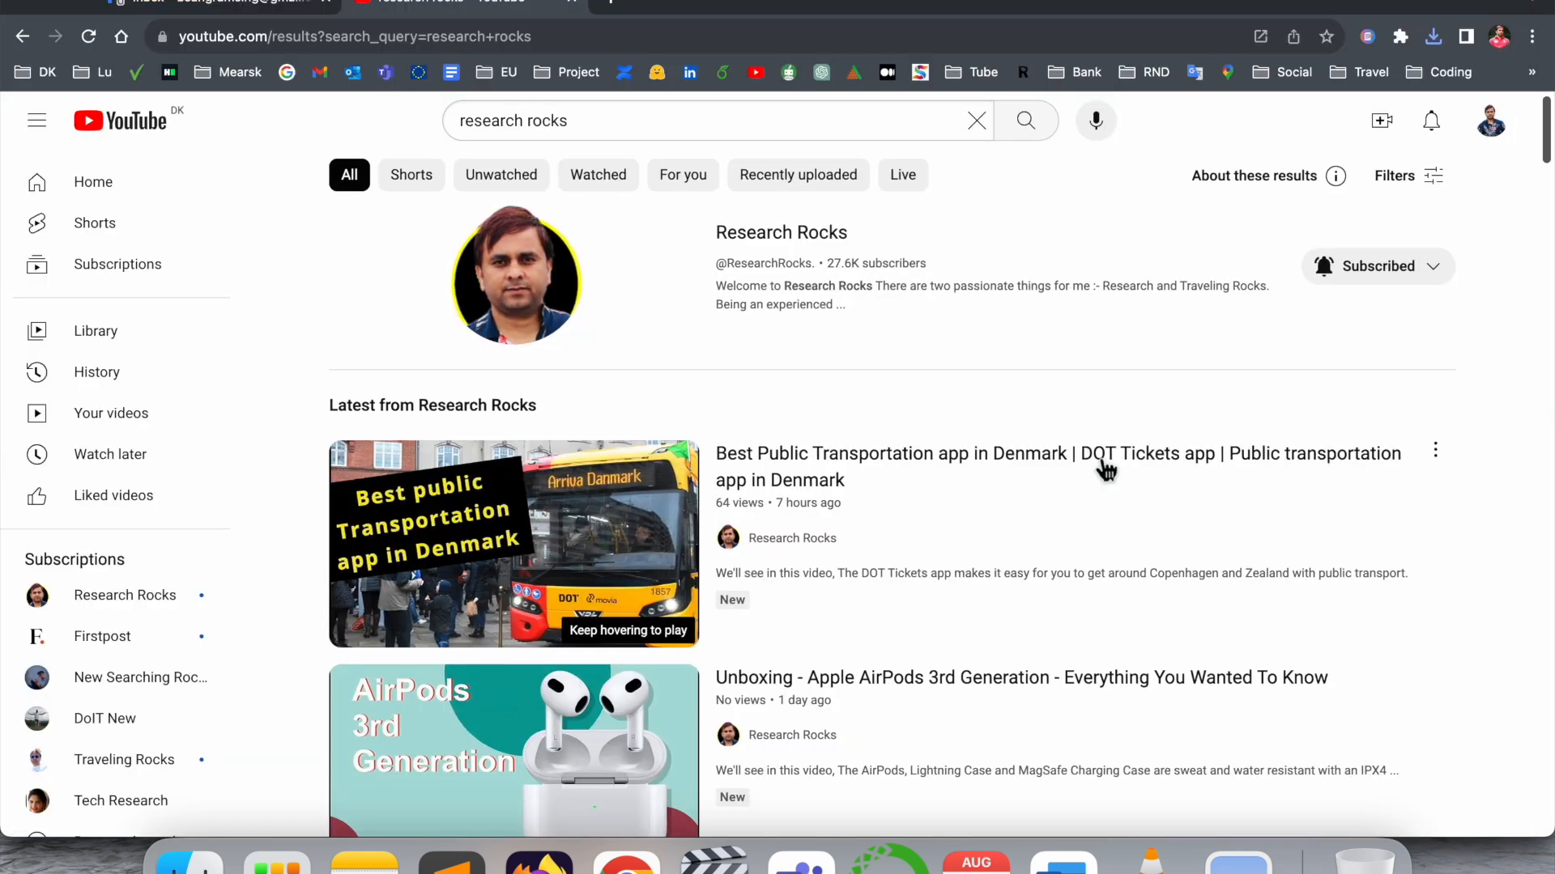
Start a Google search for 'Writefull for MS Word' in a new Chrome tab.
click(782, 233)
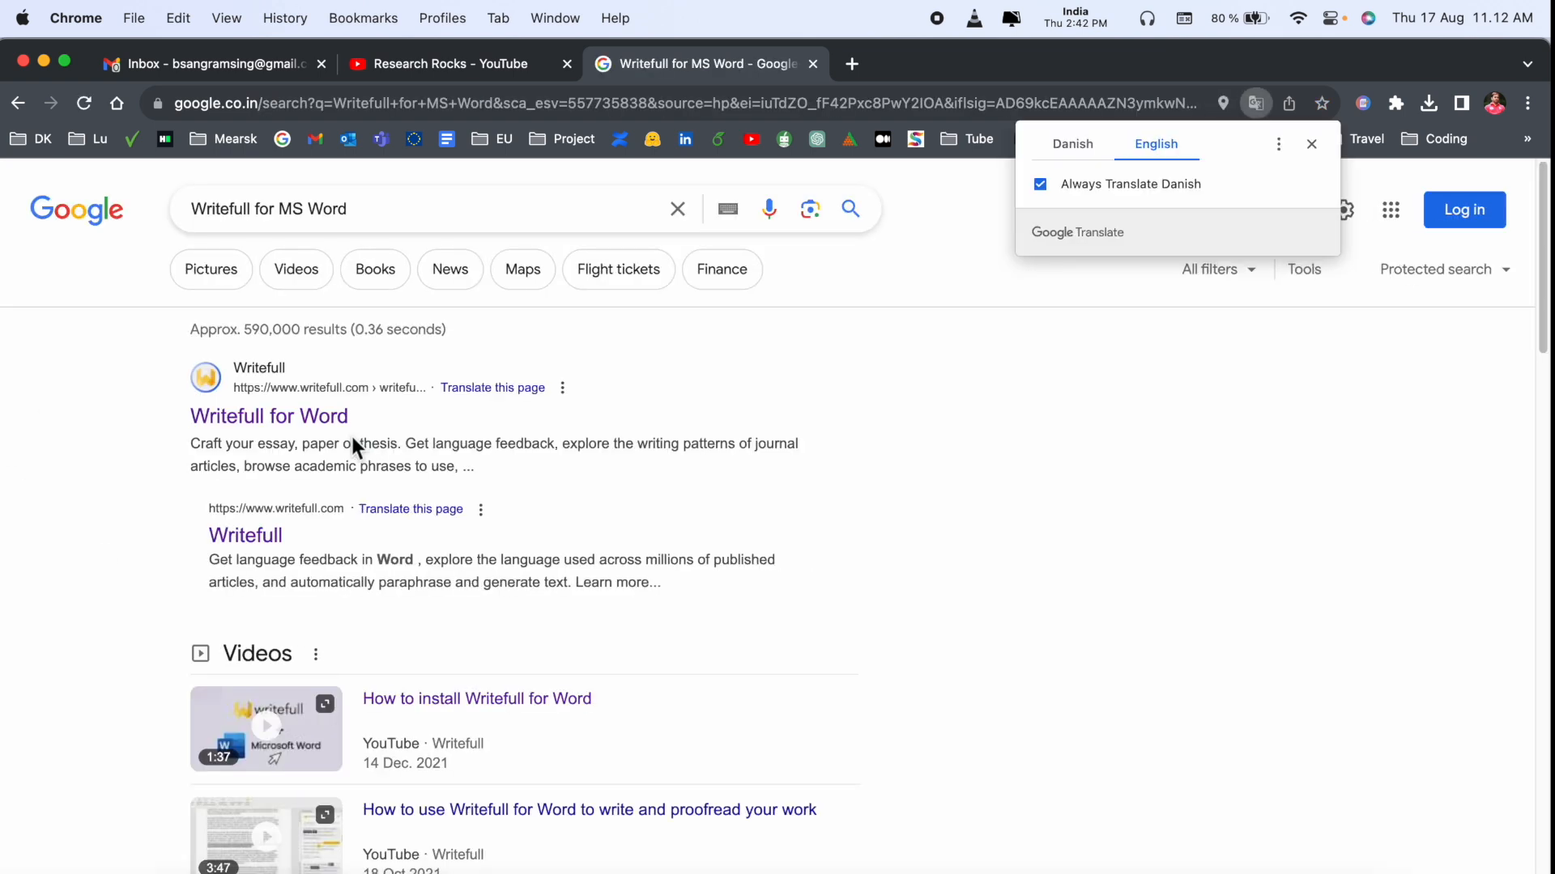
Go to the Writefull for Word site from the results and request the Download for Mac.
click(269, 416)
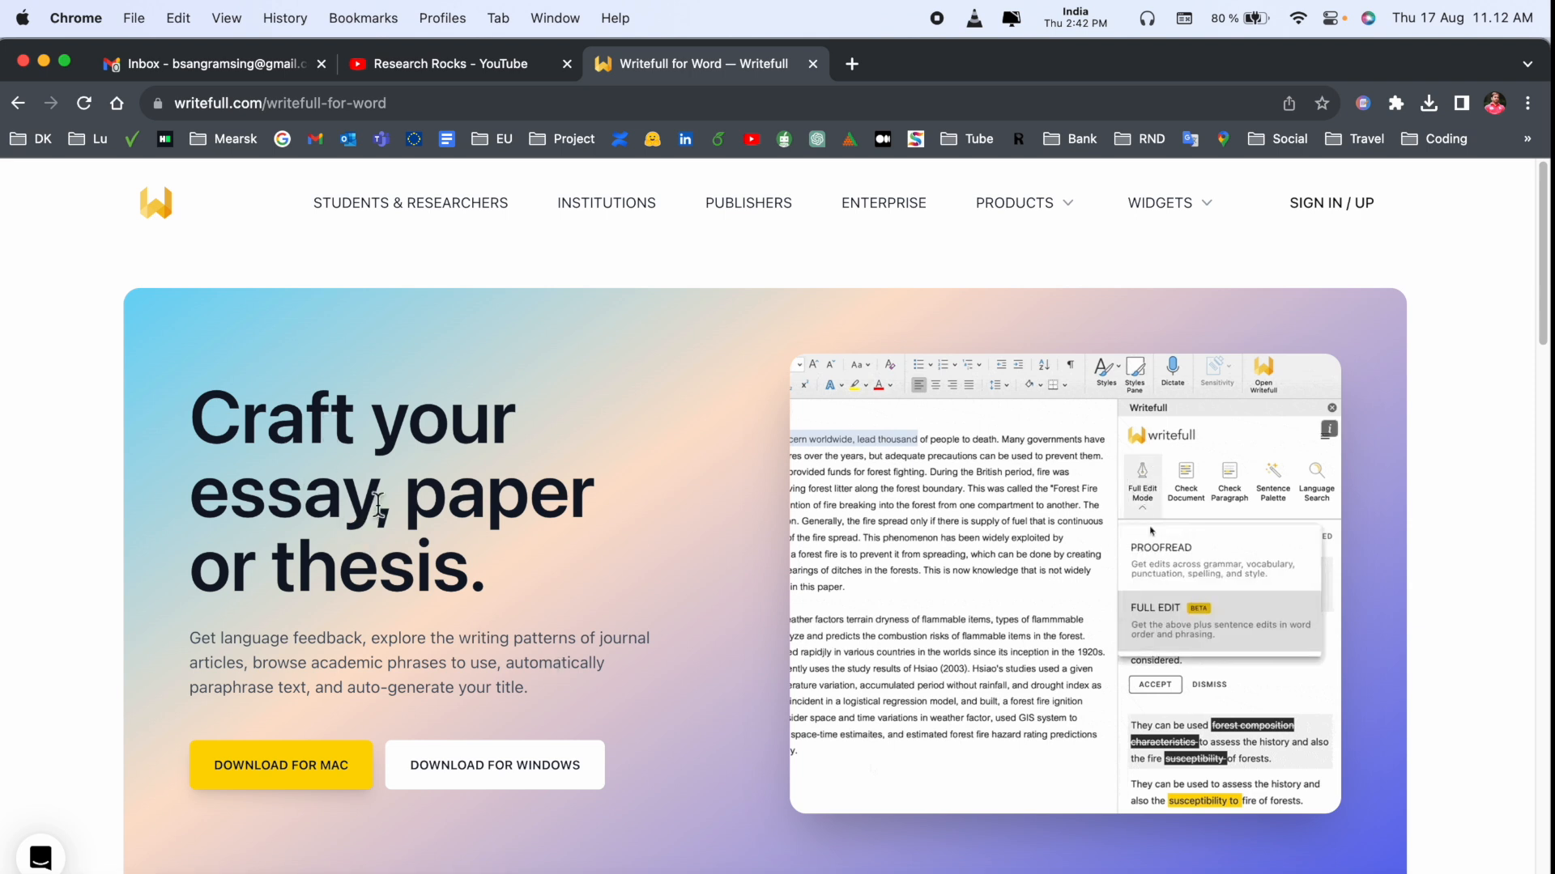
mouse_move(466, 588)
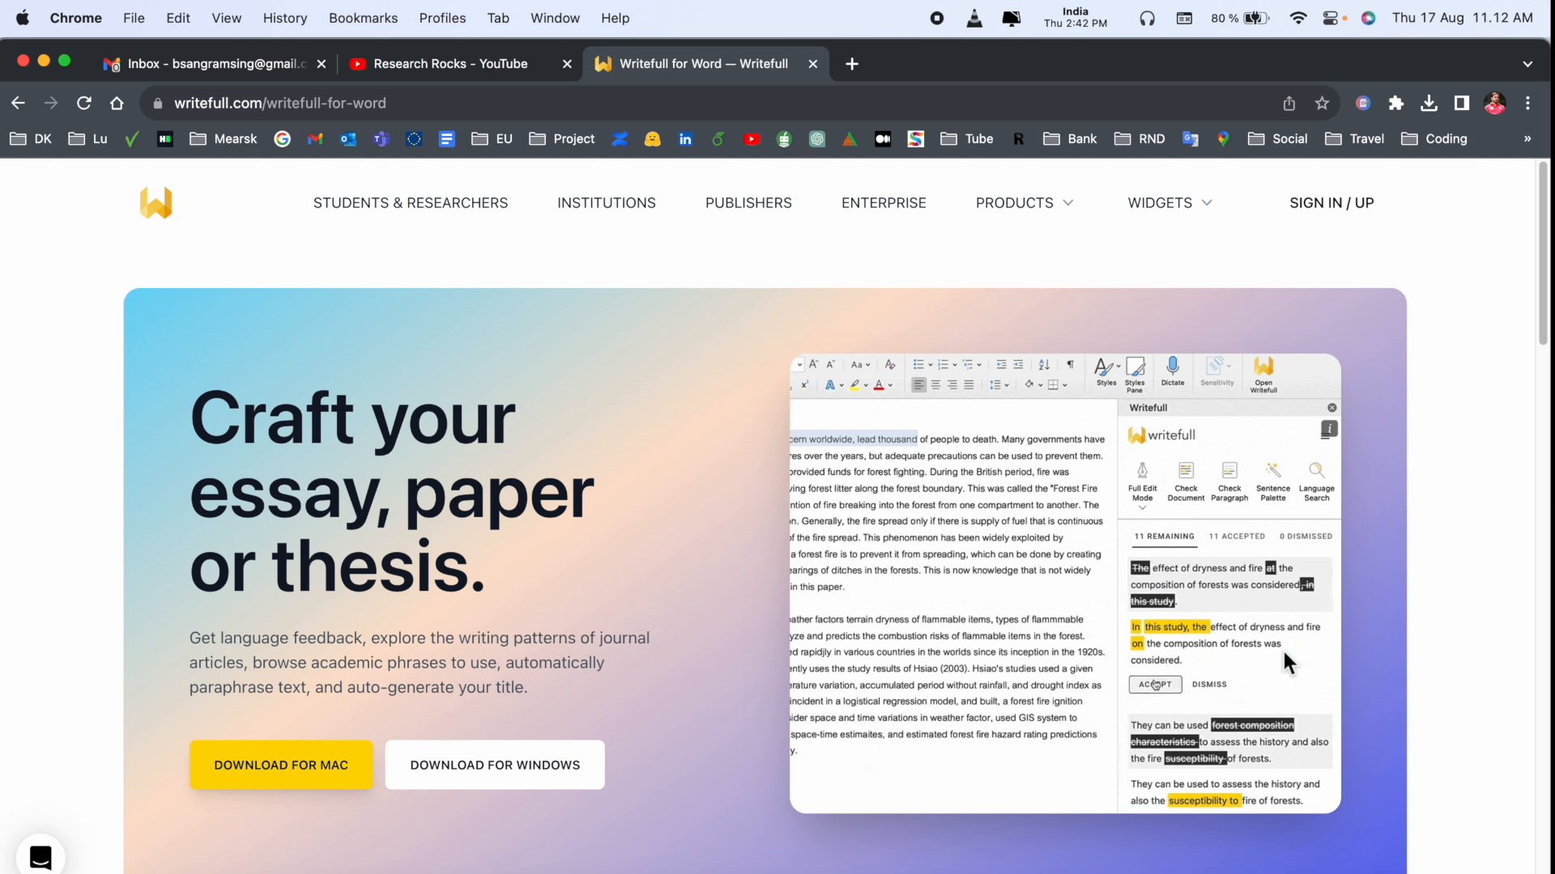
click(1155, 683)
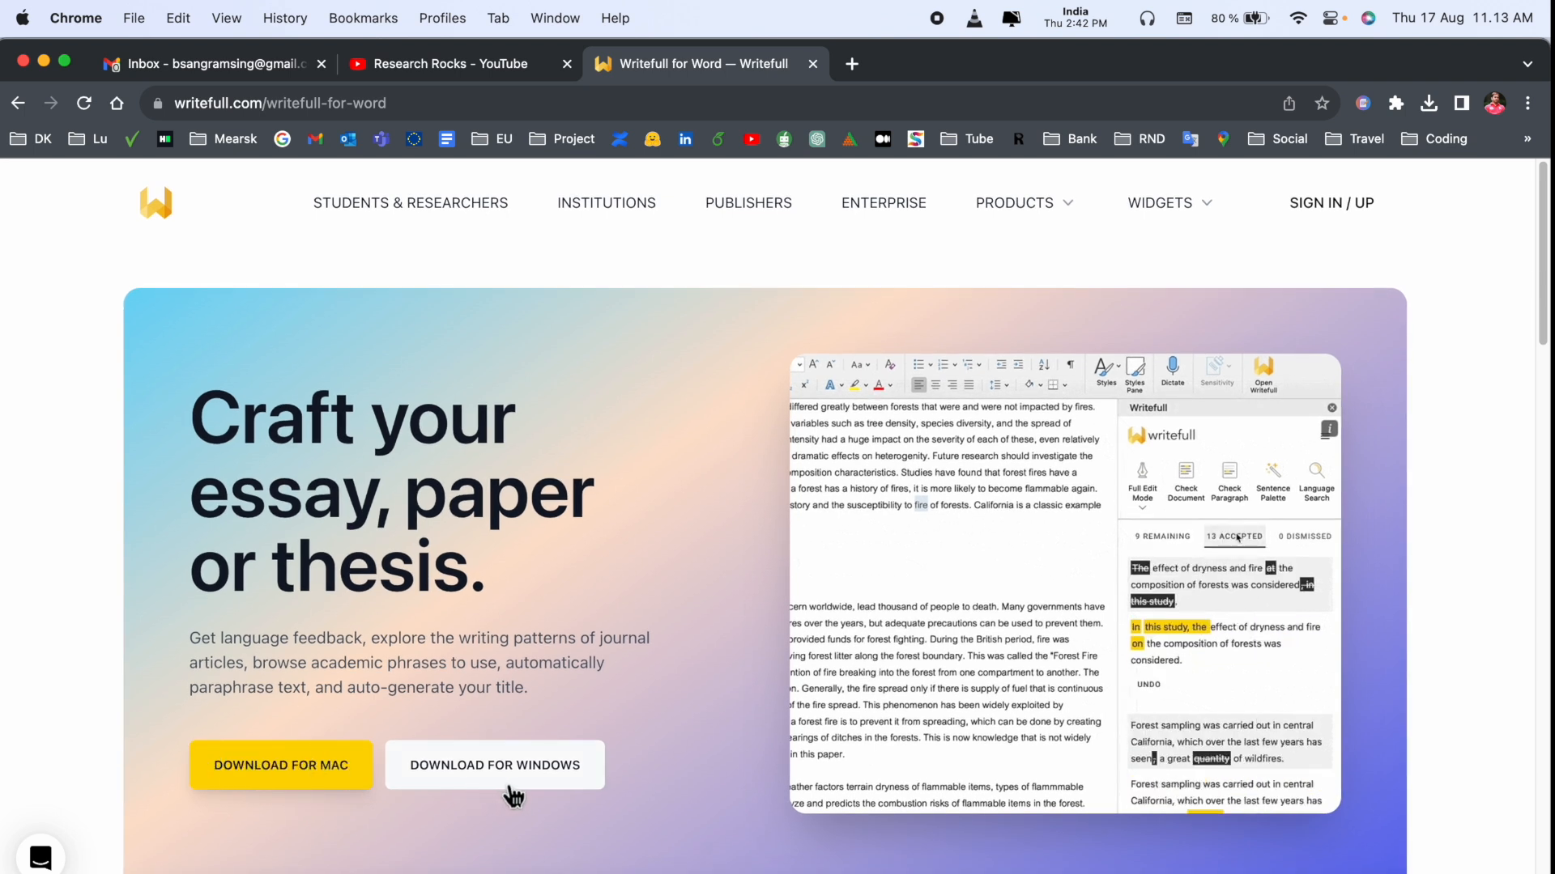
click(282, 765)
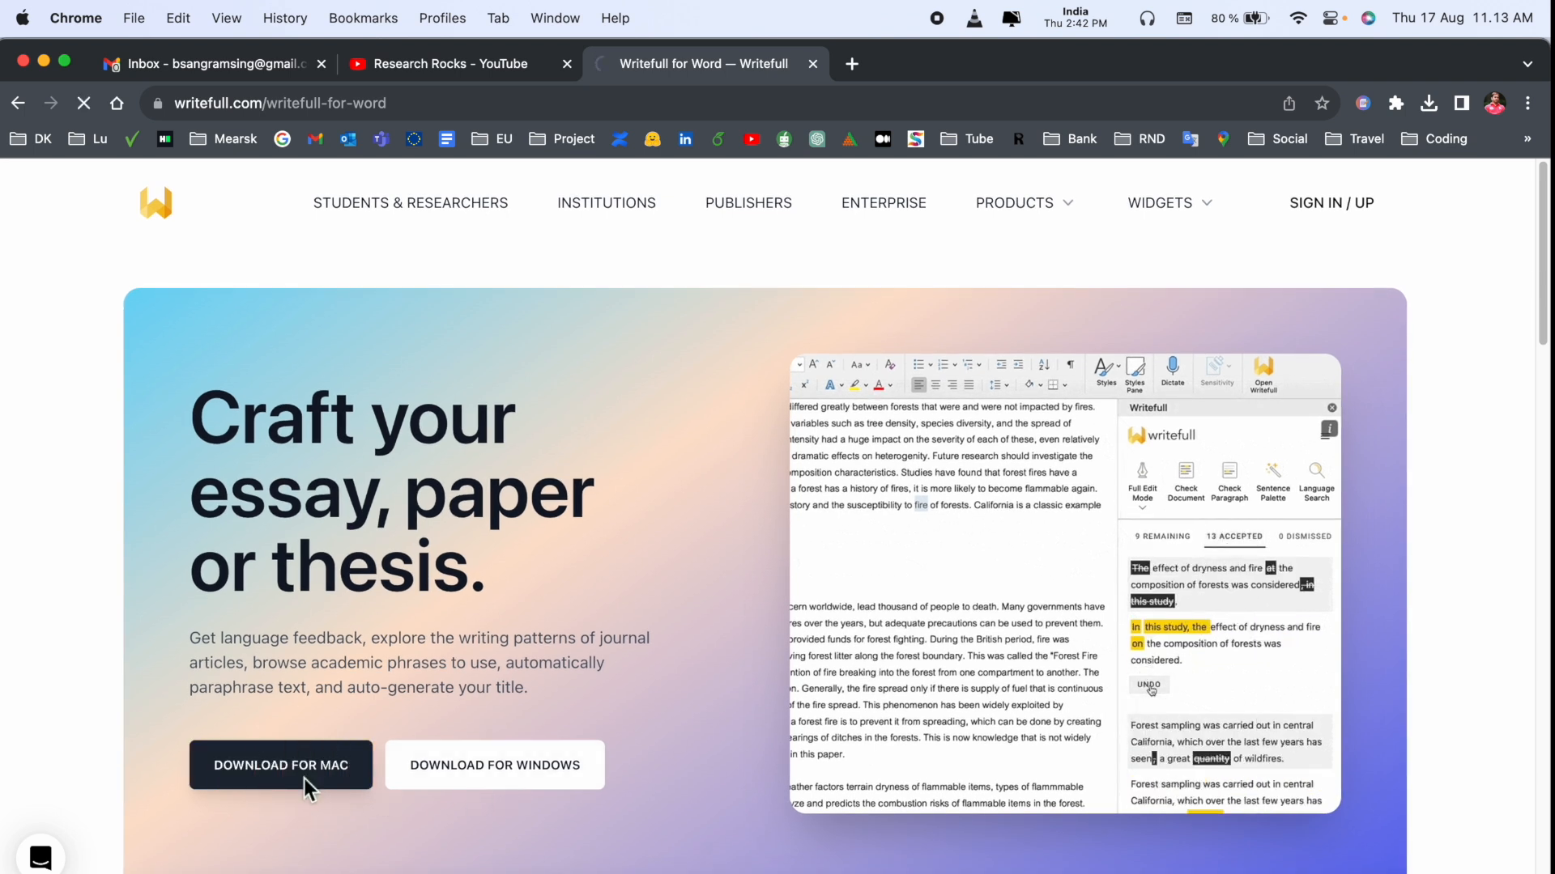
click(282, 765)
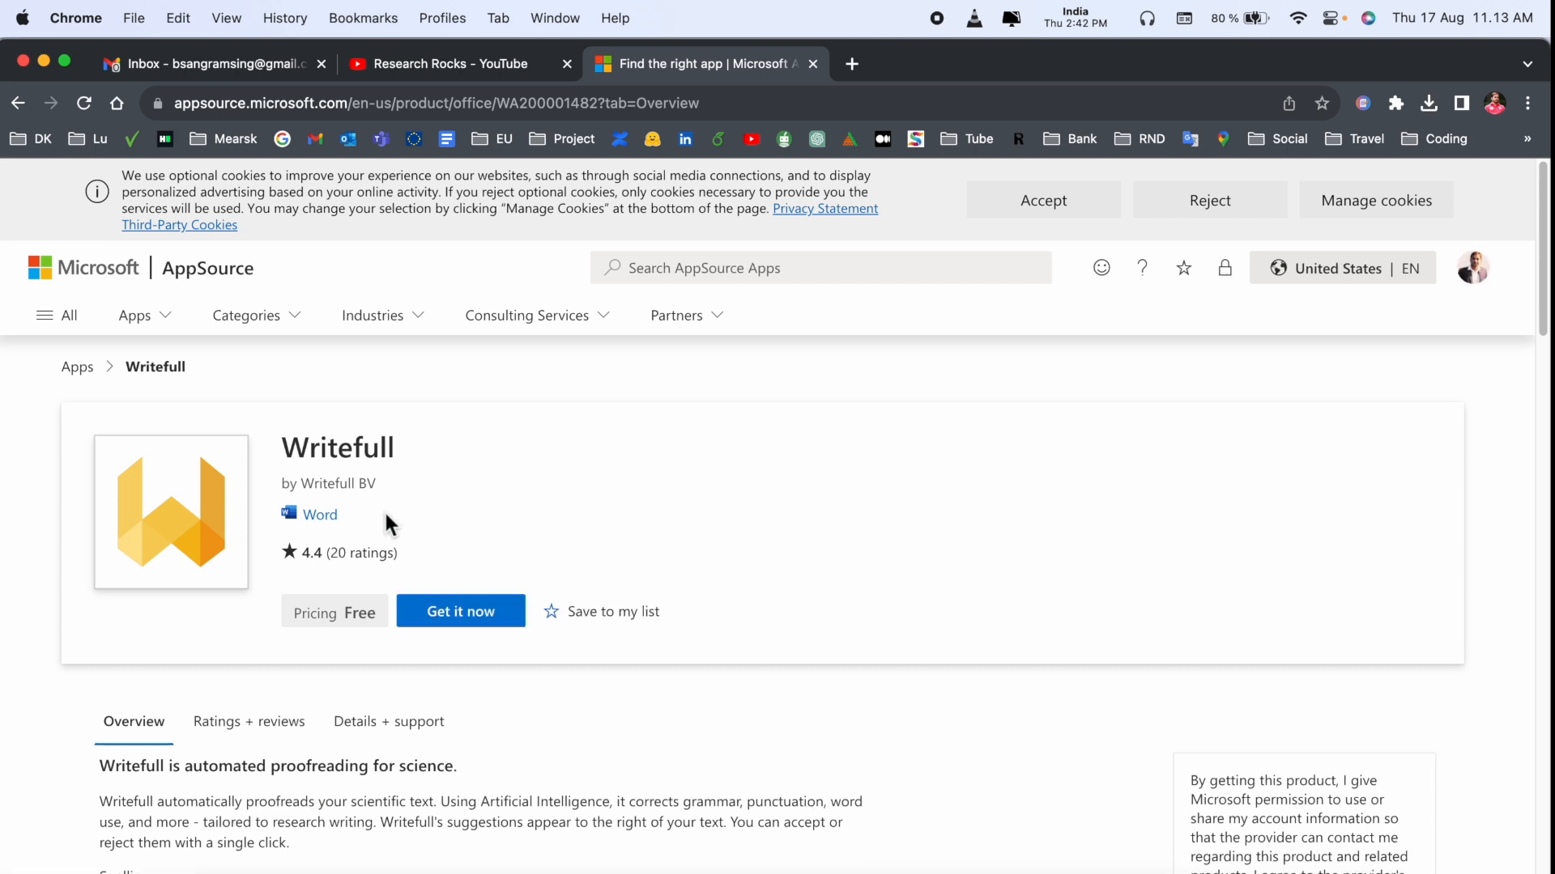
mouse_move(353, 615)
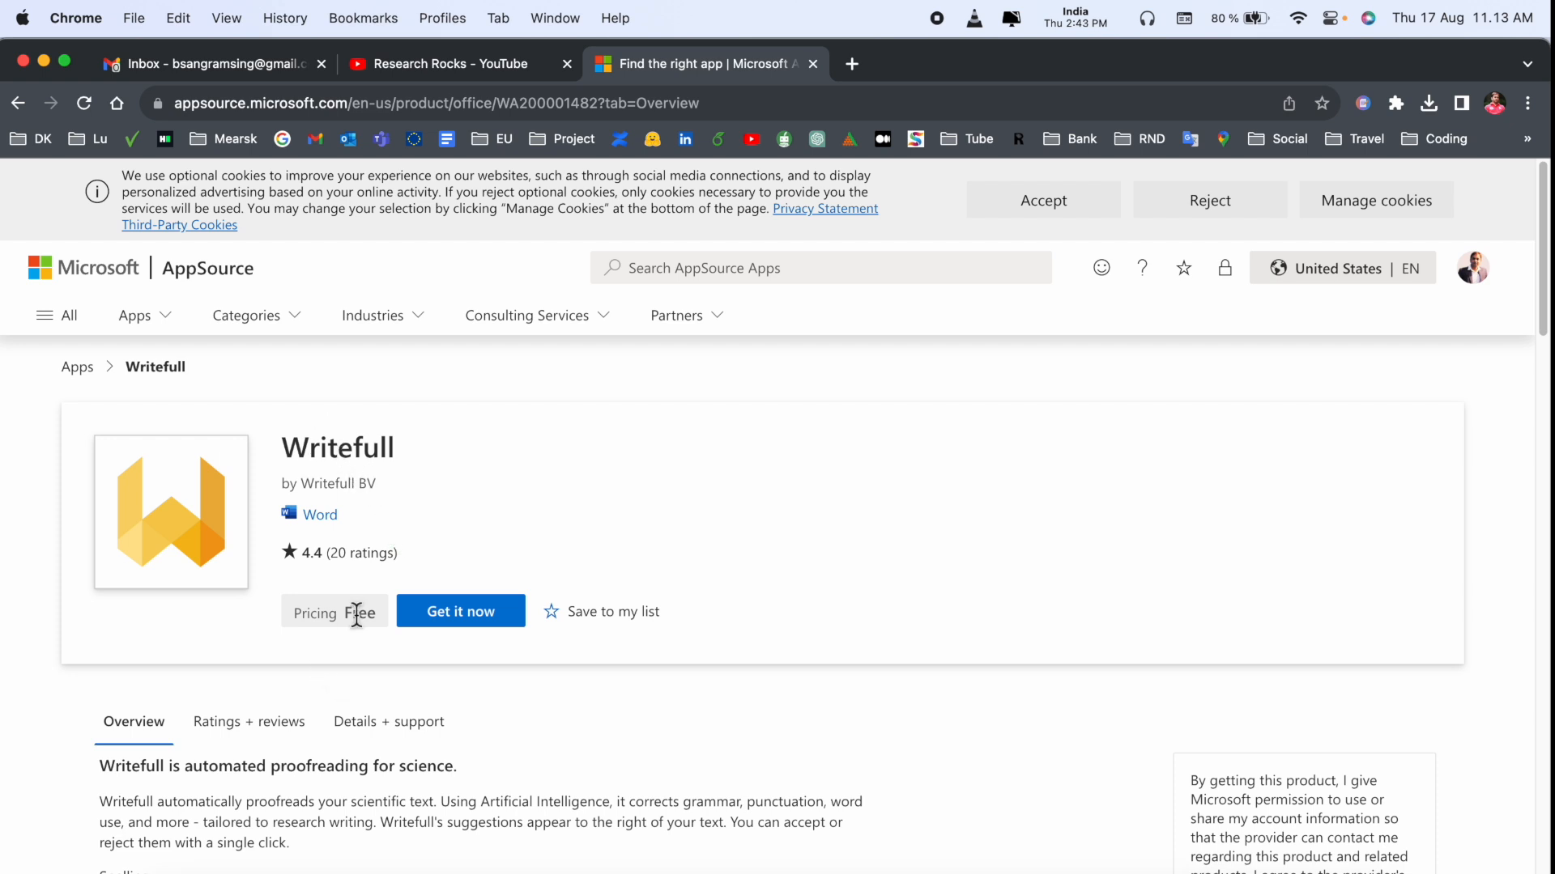
mouse_move(488, 648)
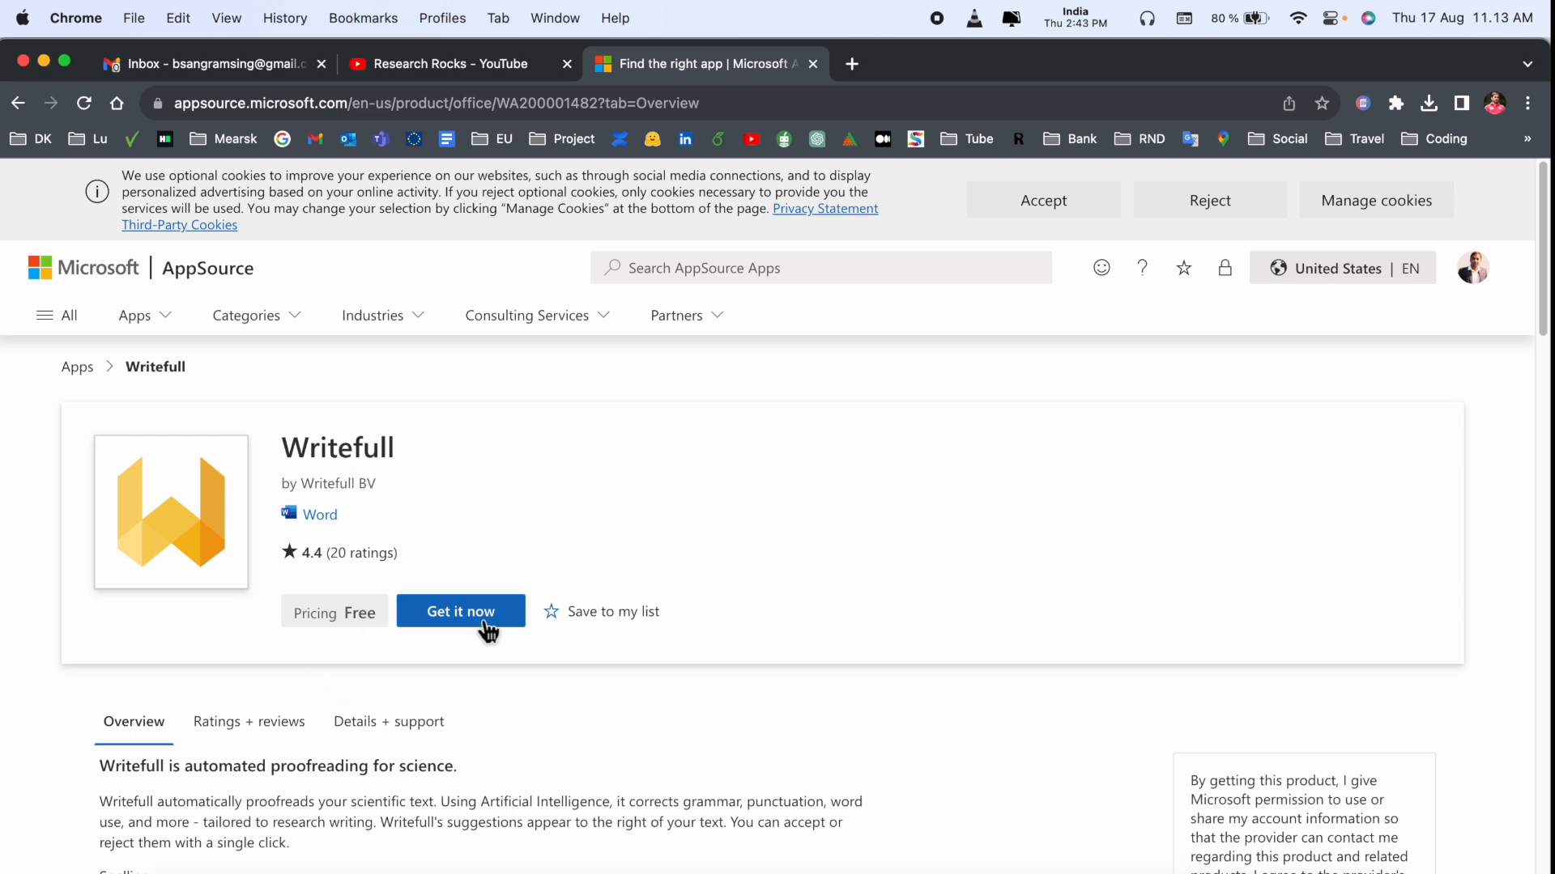
Get the free Writefull add-in from AppSource and launch it in Word.
click(460, 613)
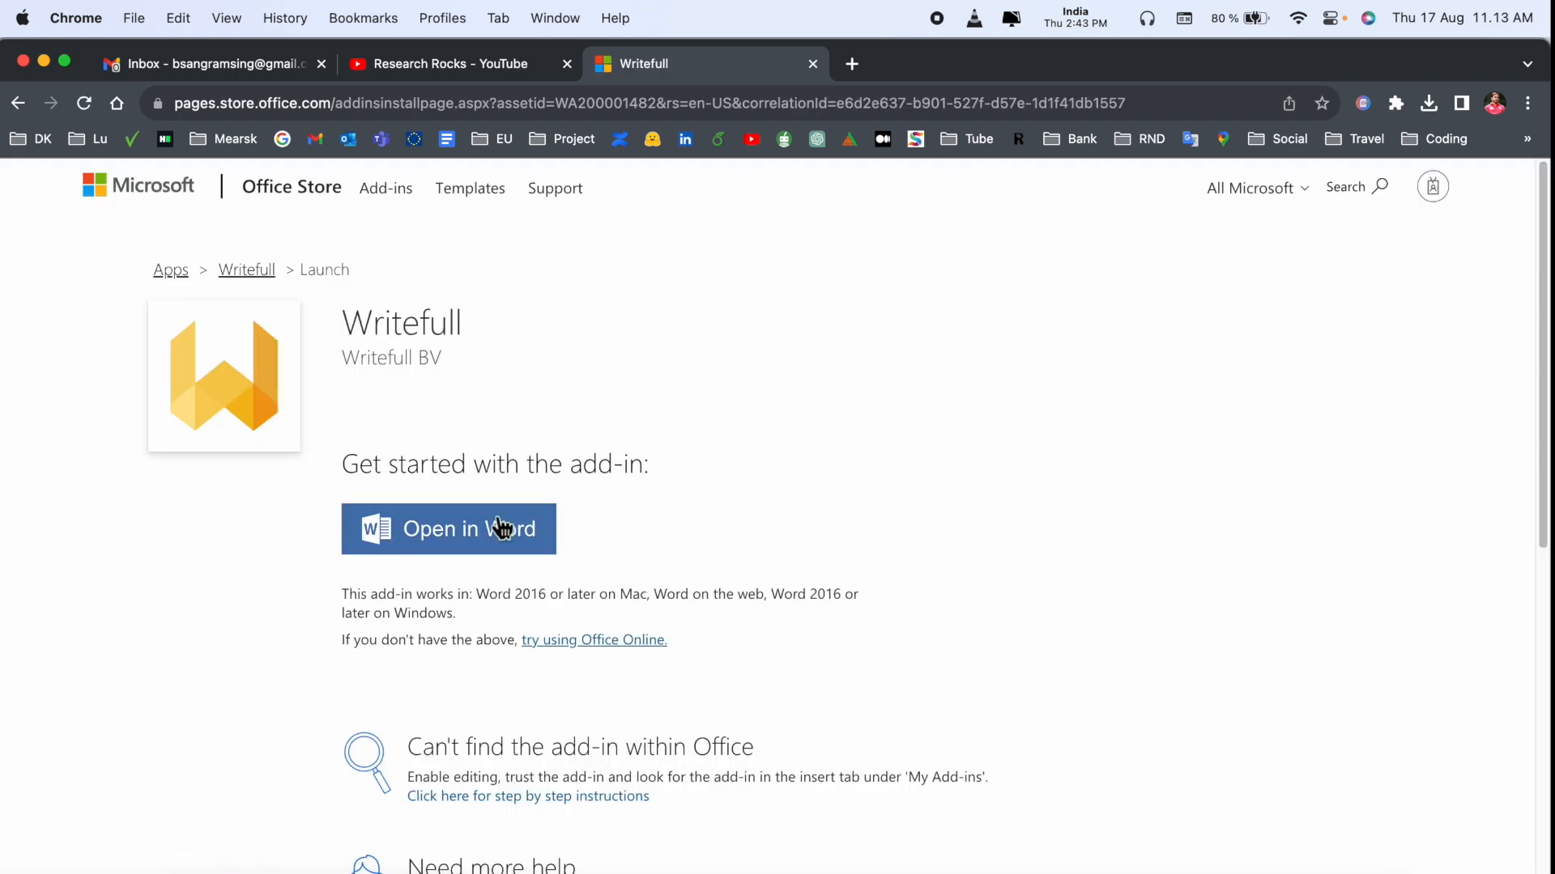
click(449, 527)
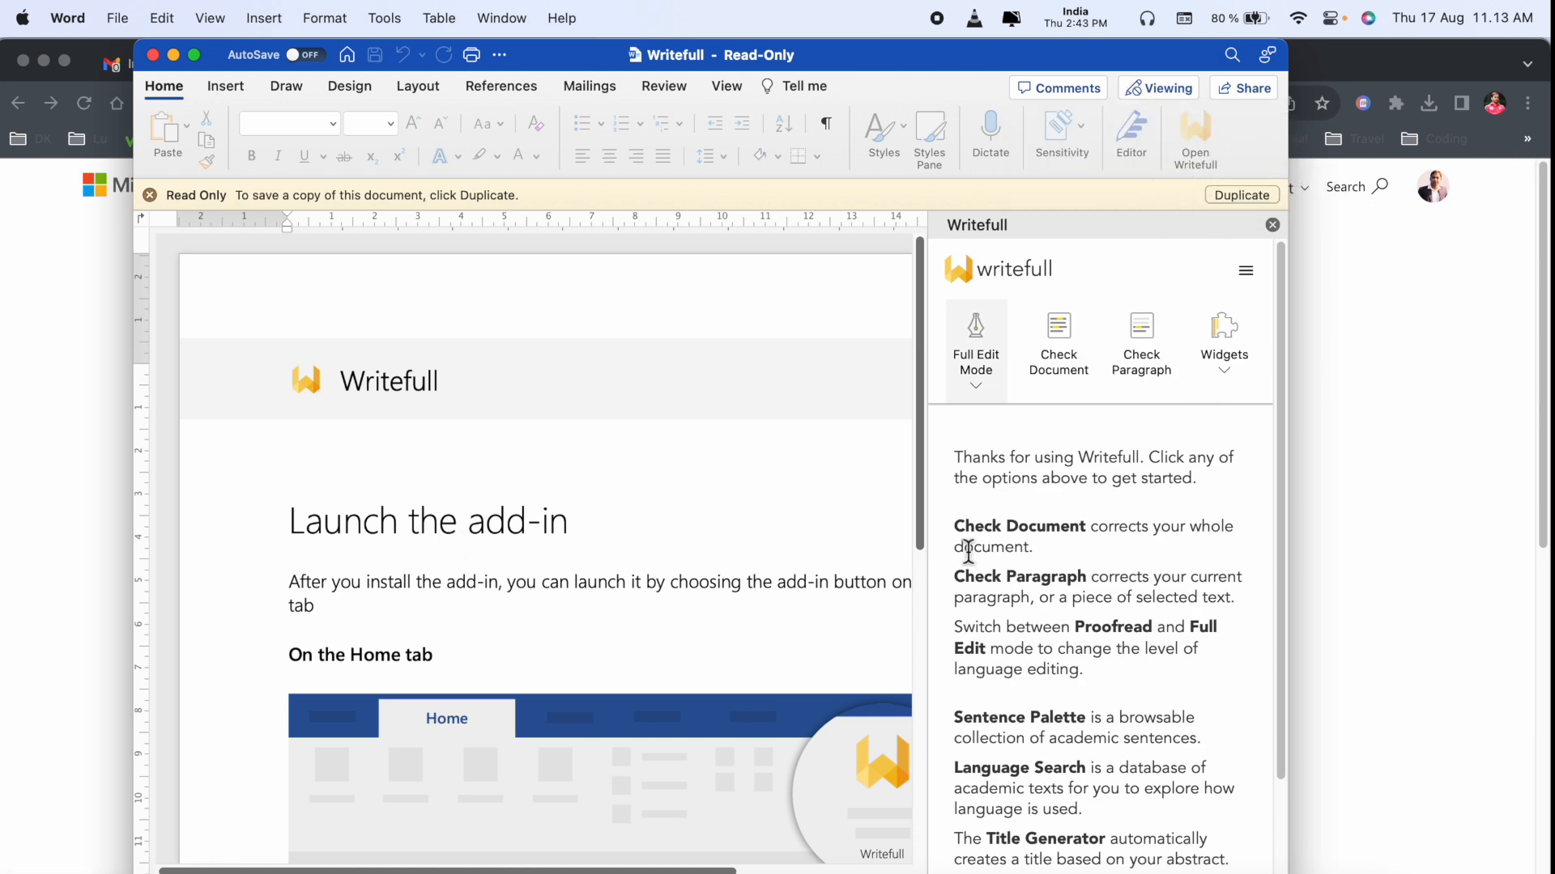
scroll(down, 3)
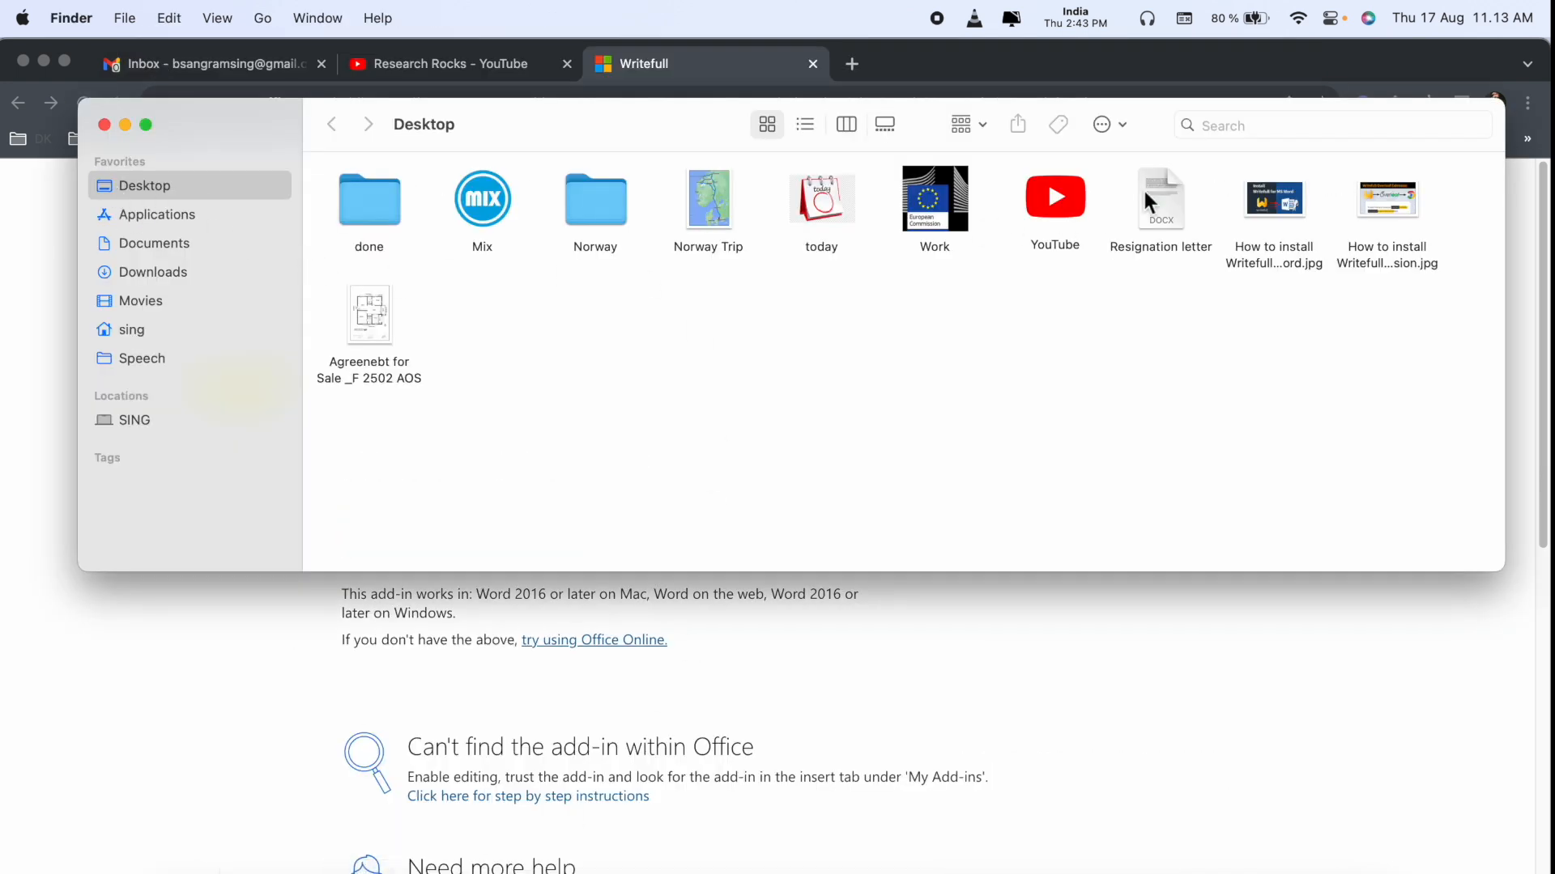
Load the 'Resignation letter' .docx from the Desktop folder into Word.
double_click(1159, 197)
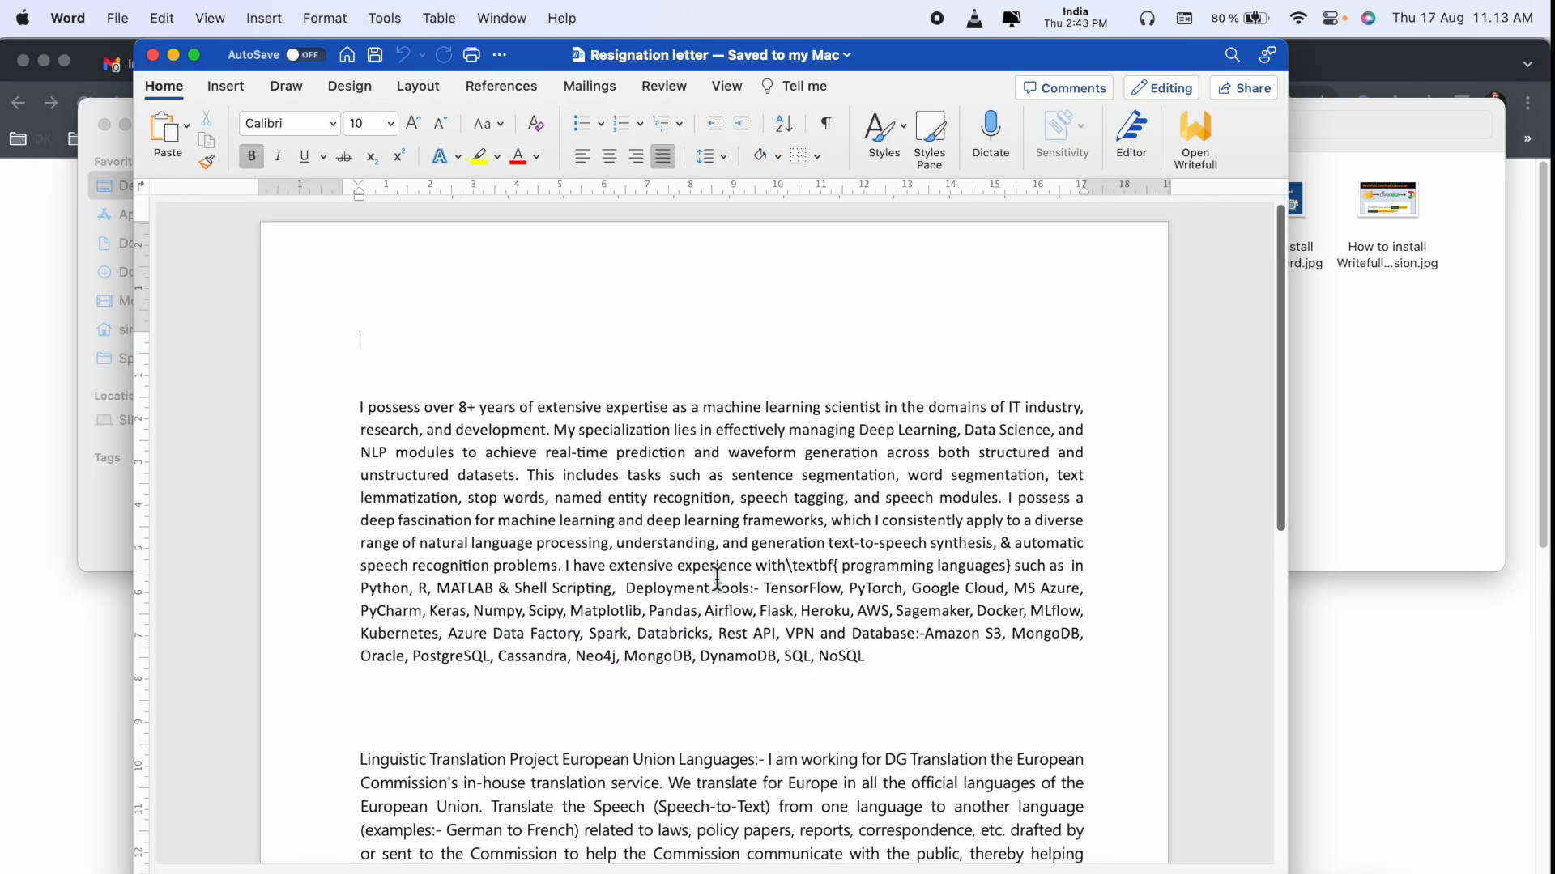
scroll(down, 3)
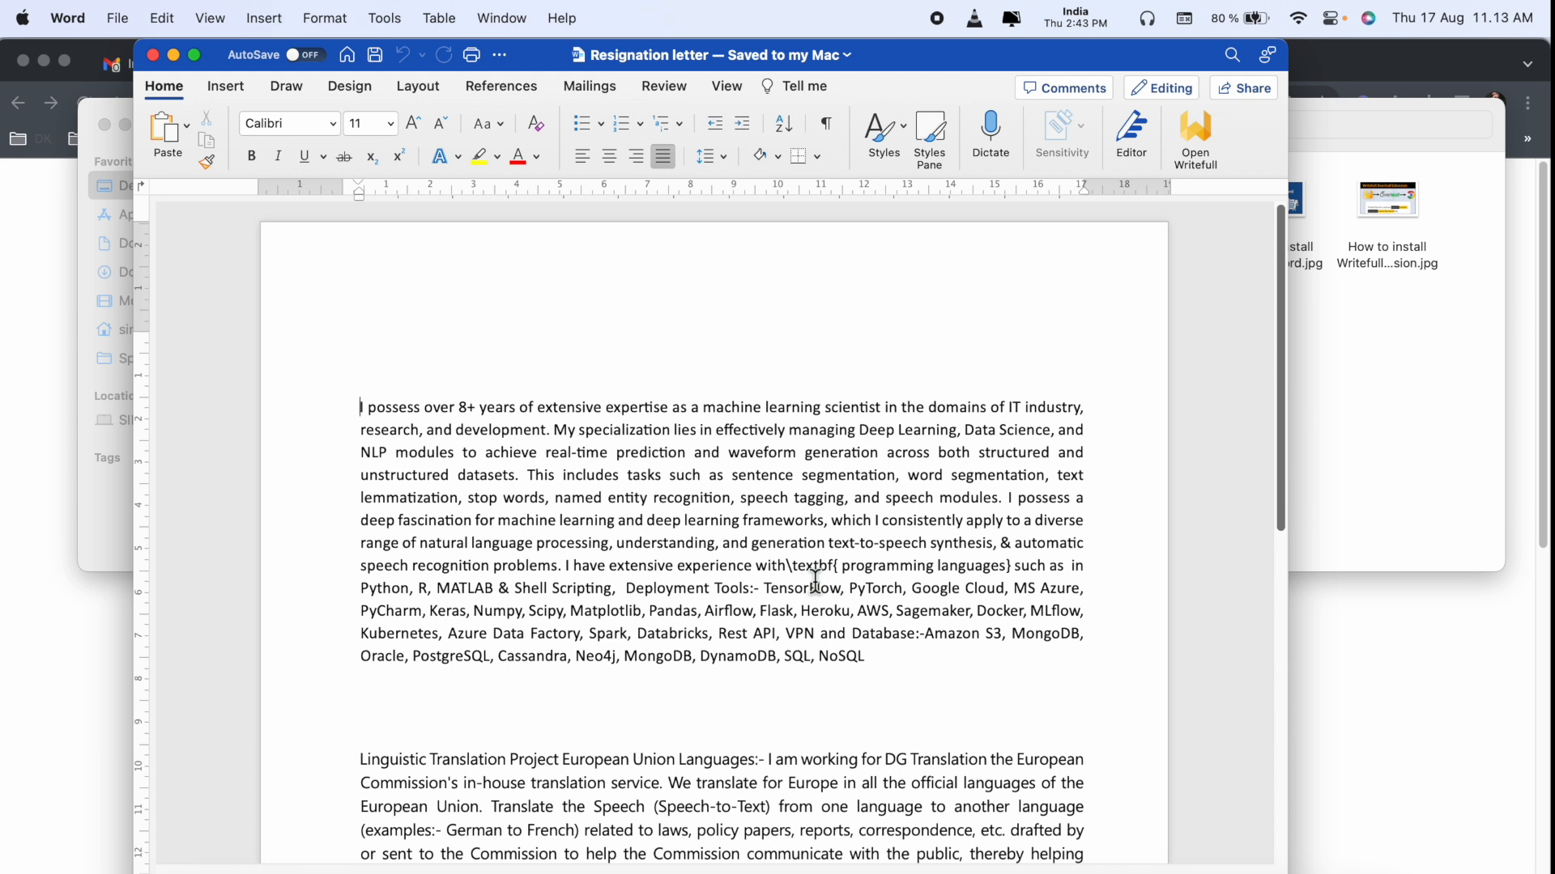
mouse_move(1162, 217)
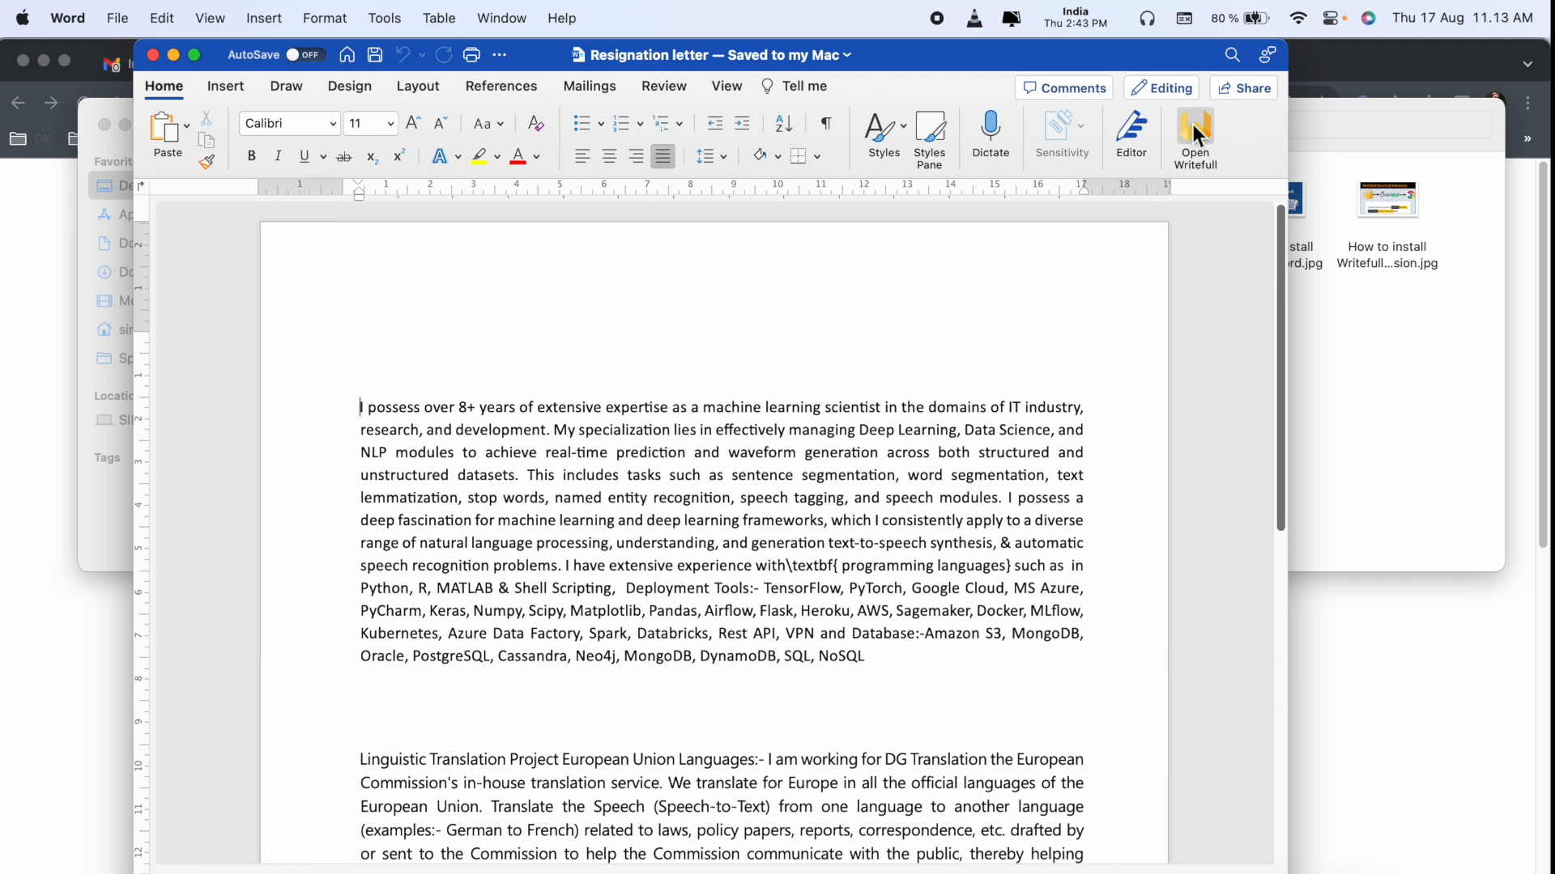
mouse_move(1196, 133)
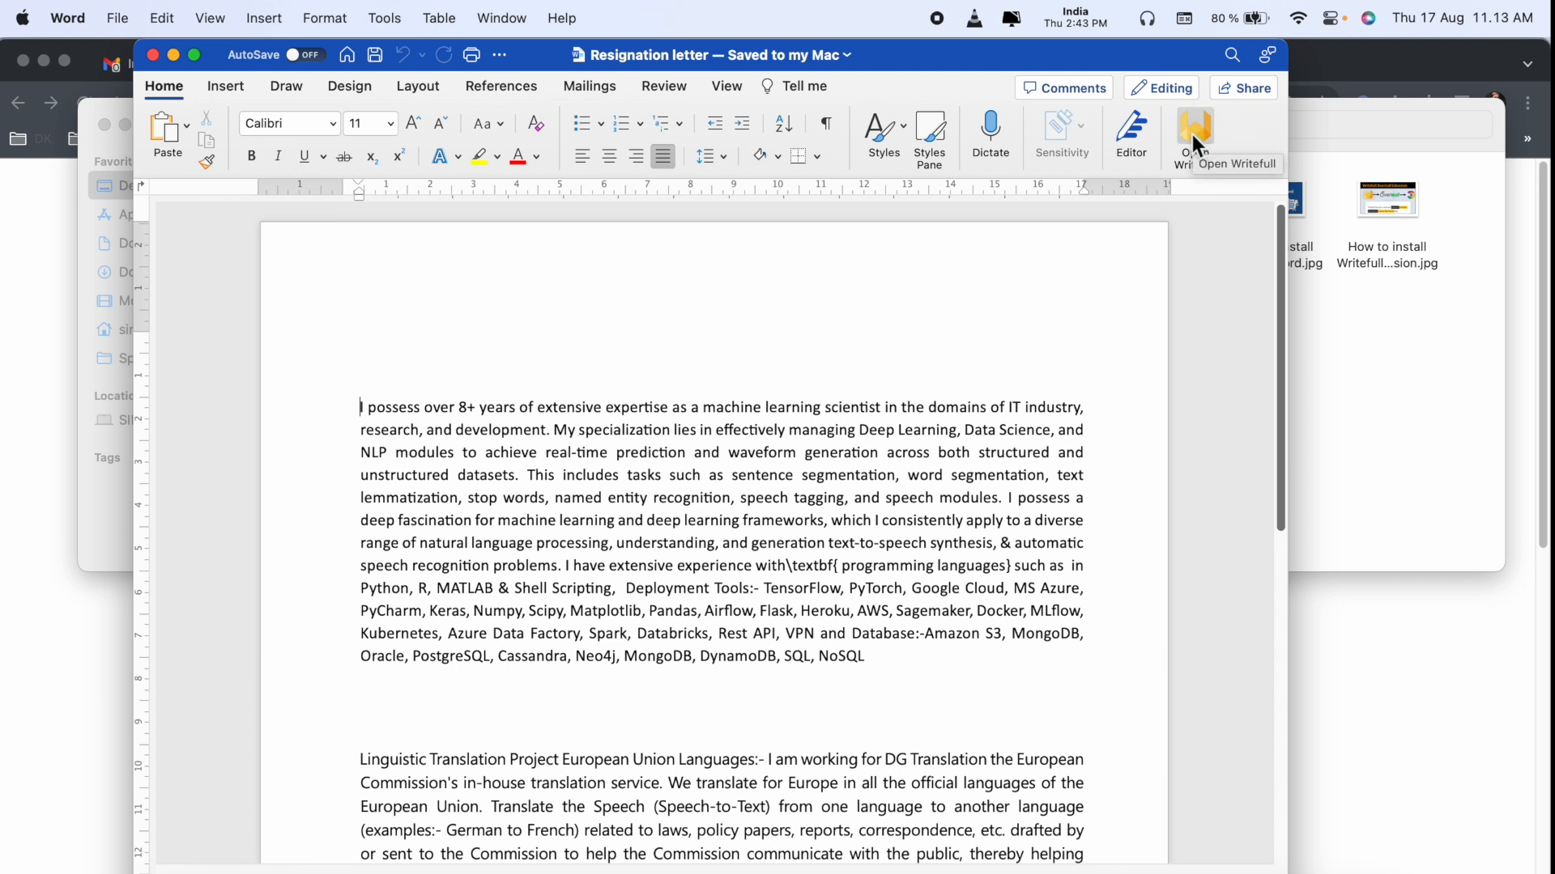
Bring up the Writefull panel and review its Full Edit Mode and Widgets menus.
click(1191, 130)
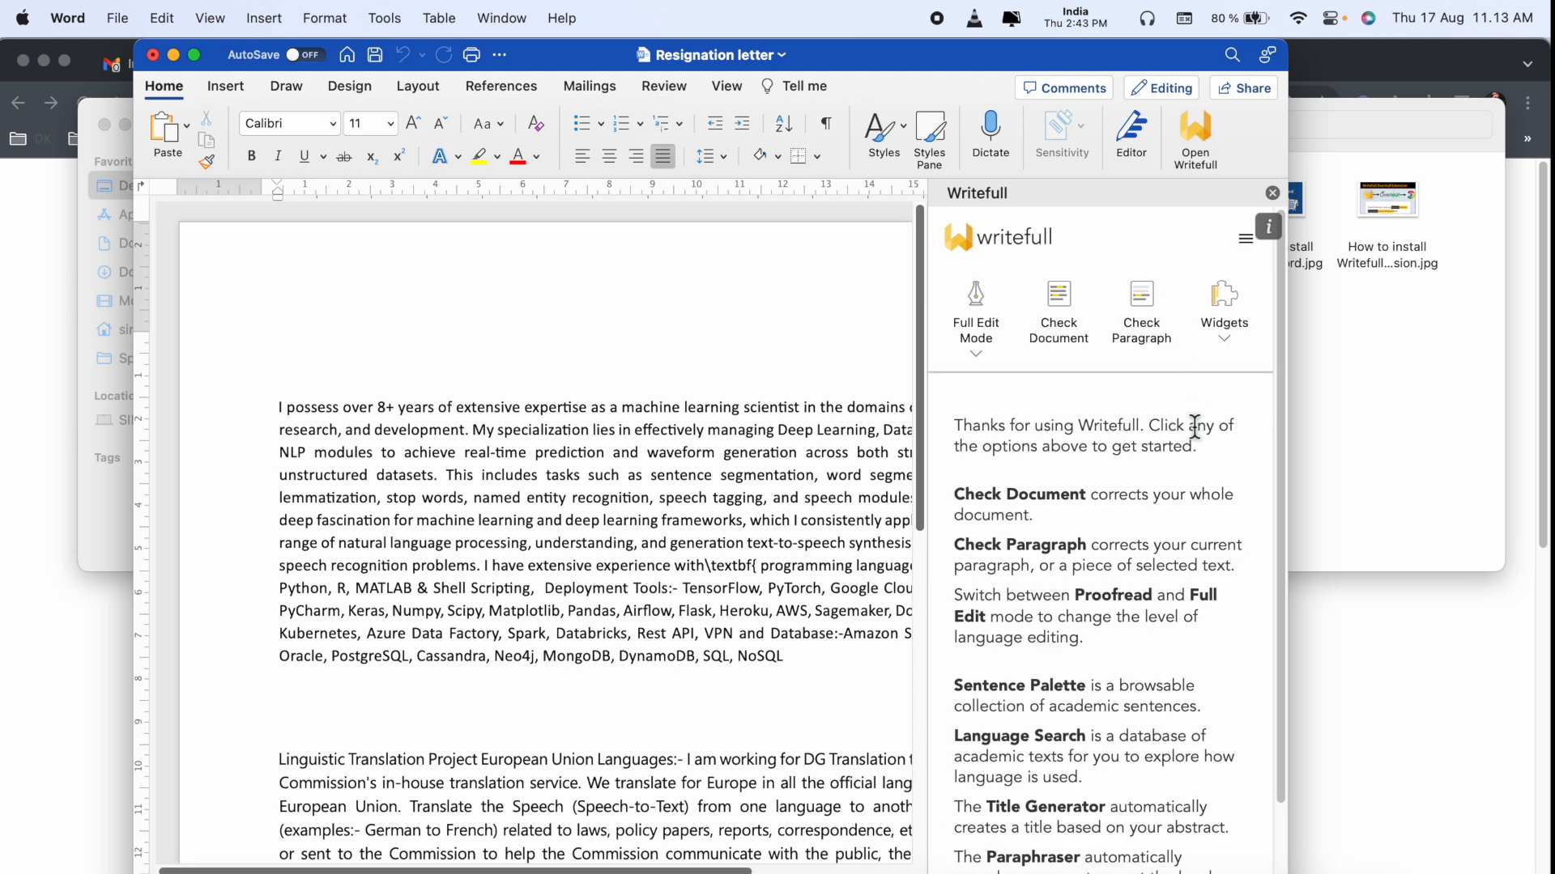
mouse_move(975, 318)
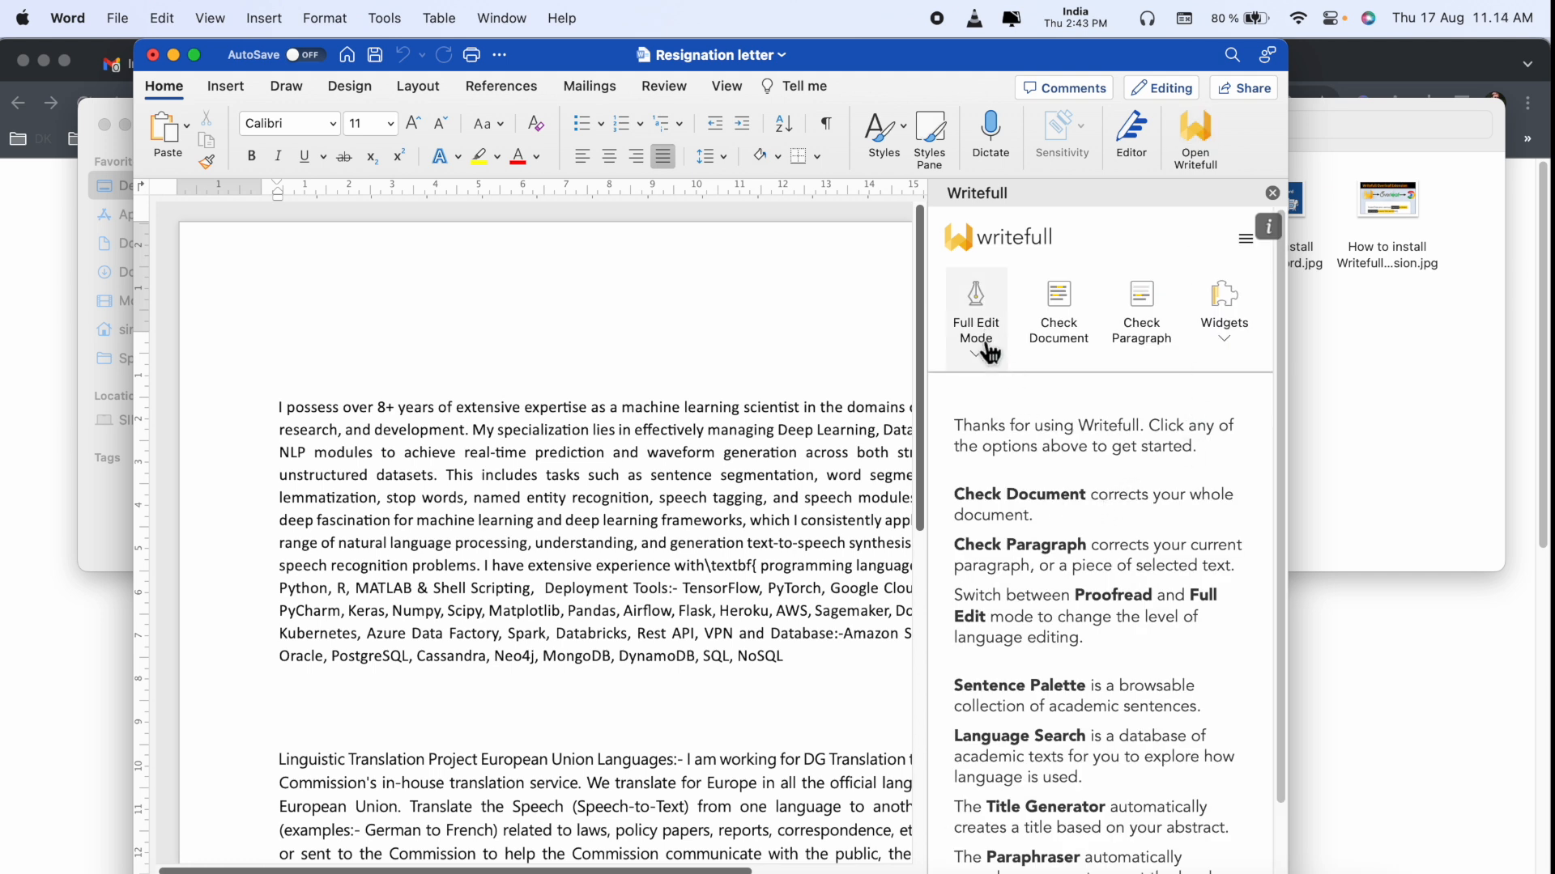
click(974, 312)
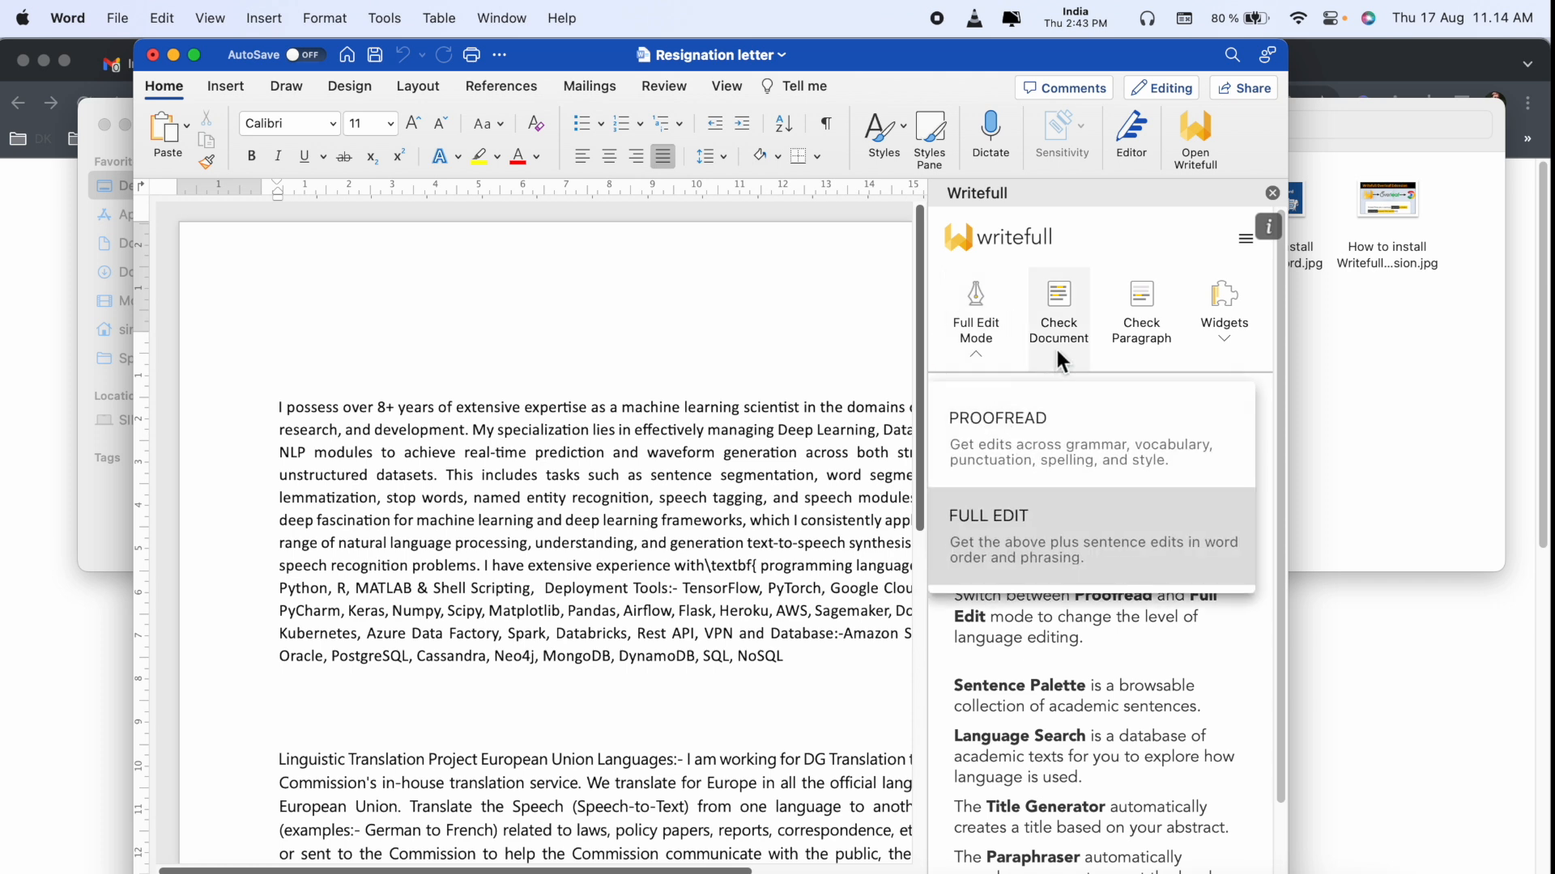
mouse_move(1244, 346)
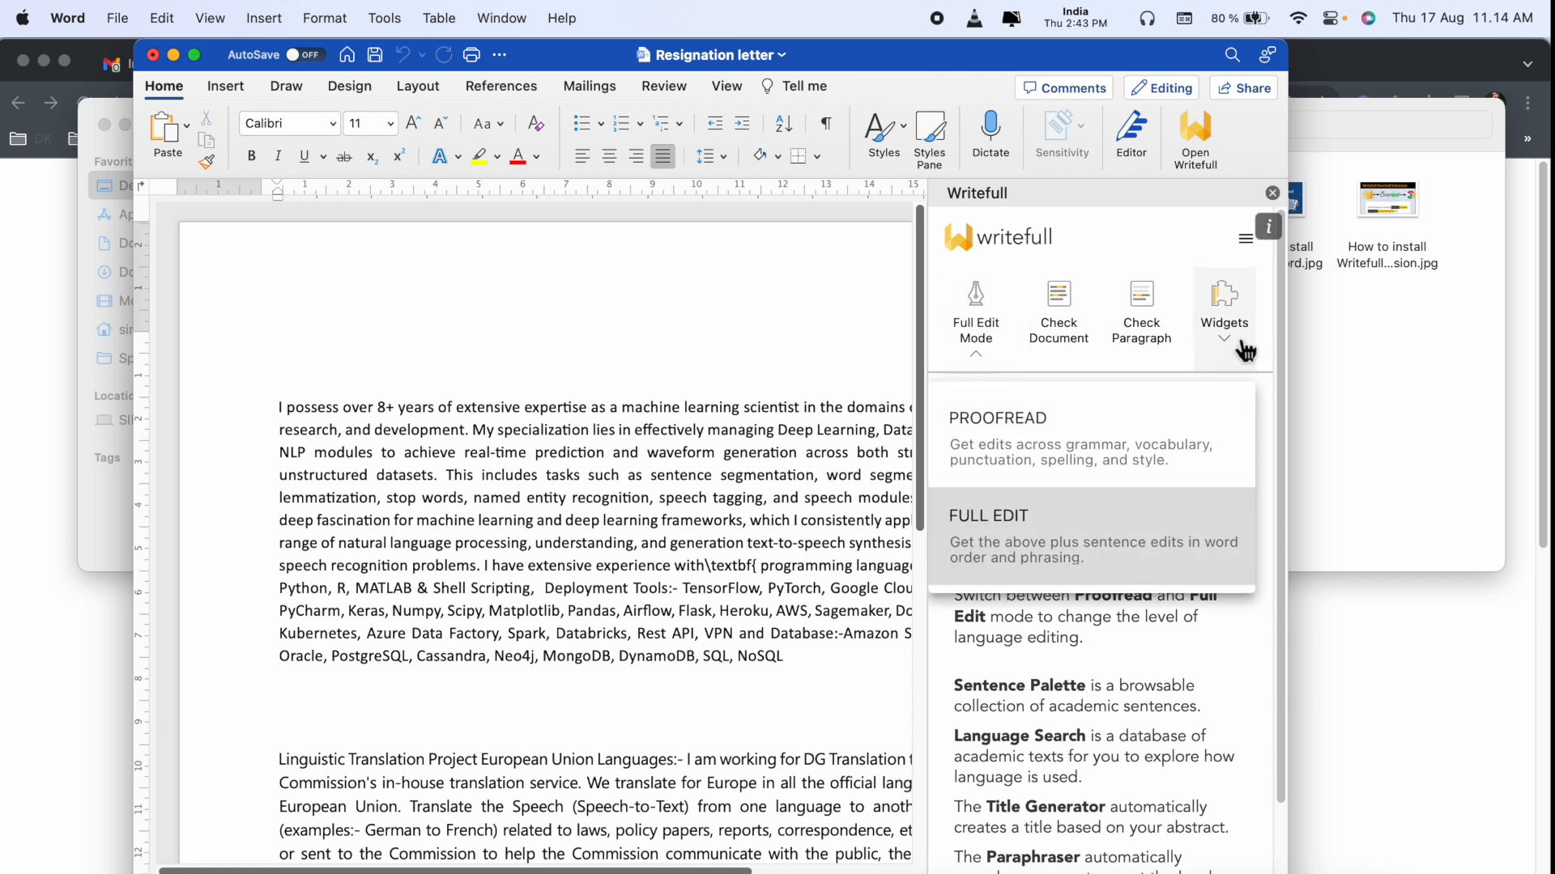
click(1224, 312)
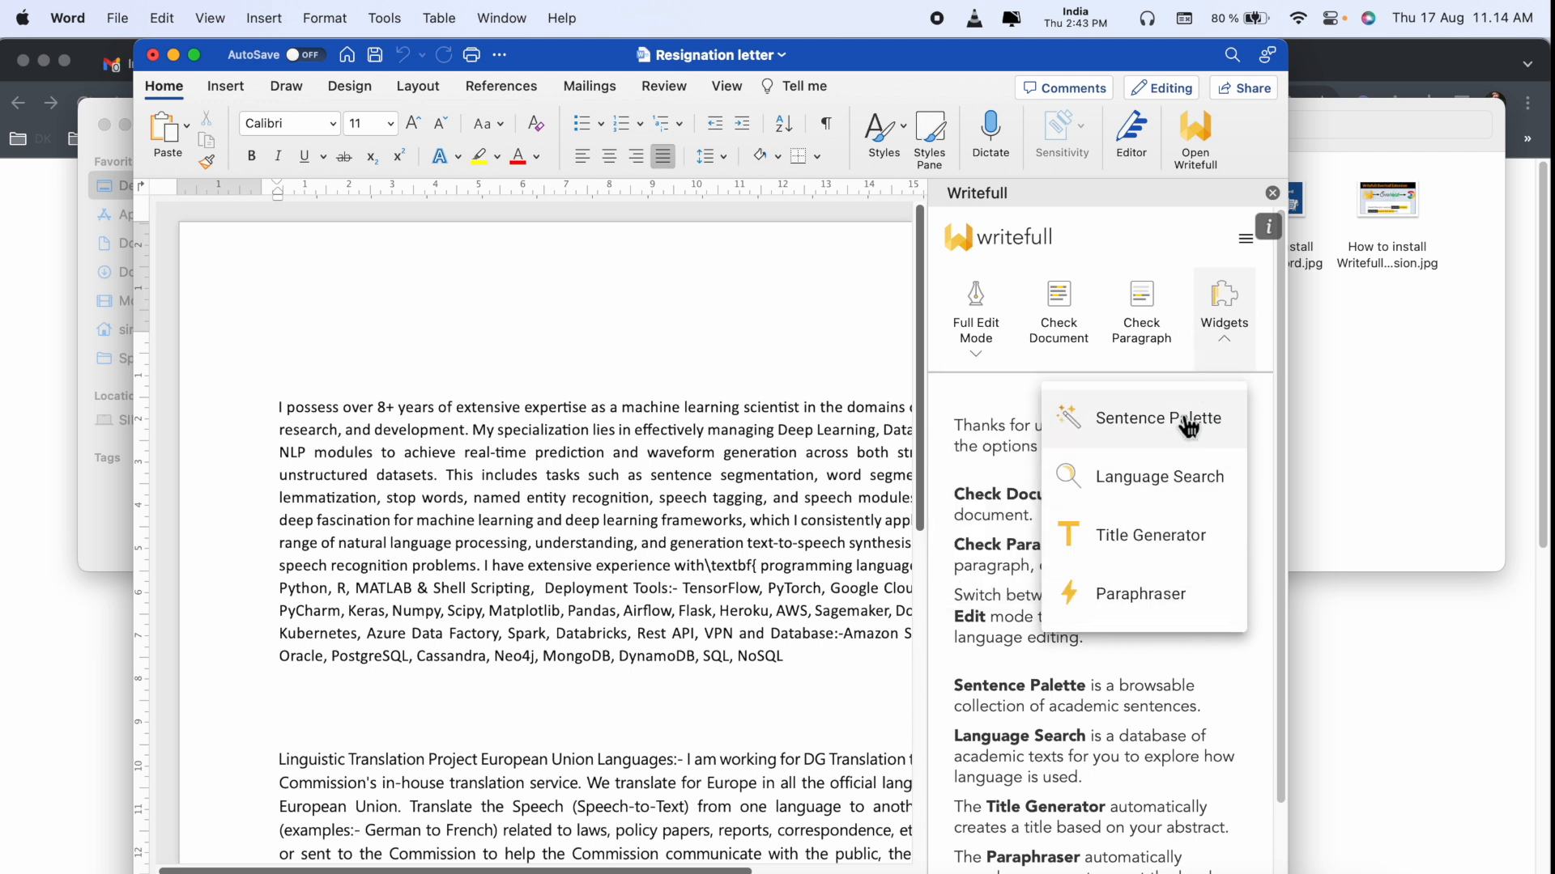
mouse_move(1185, 606)
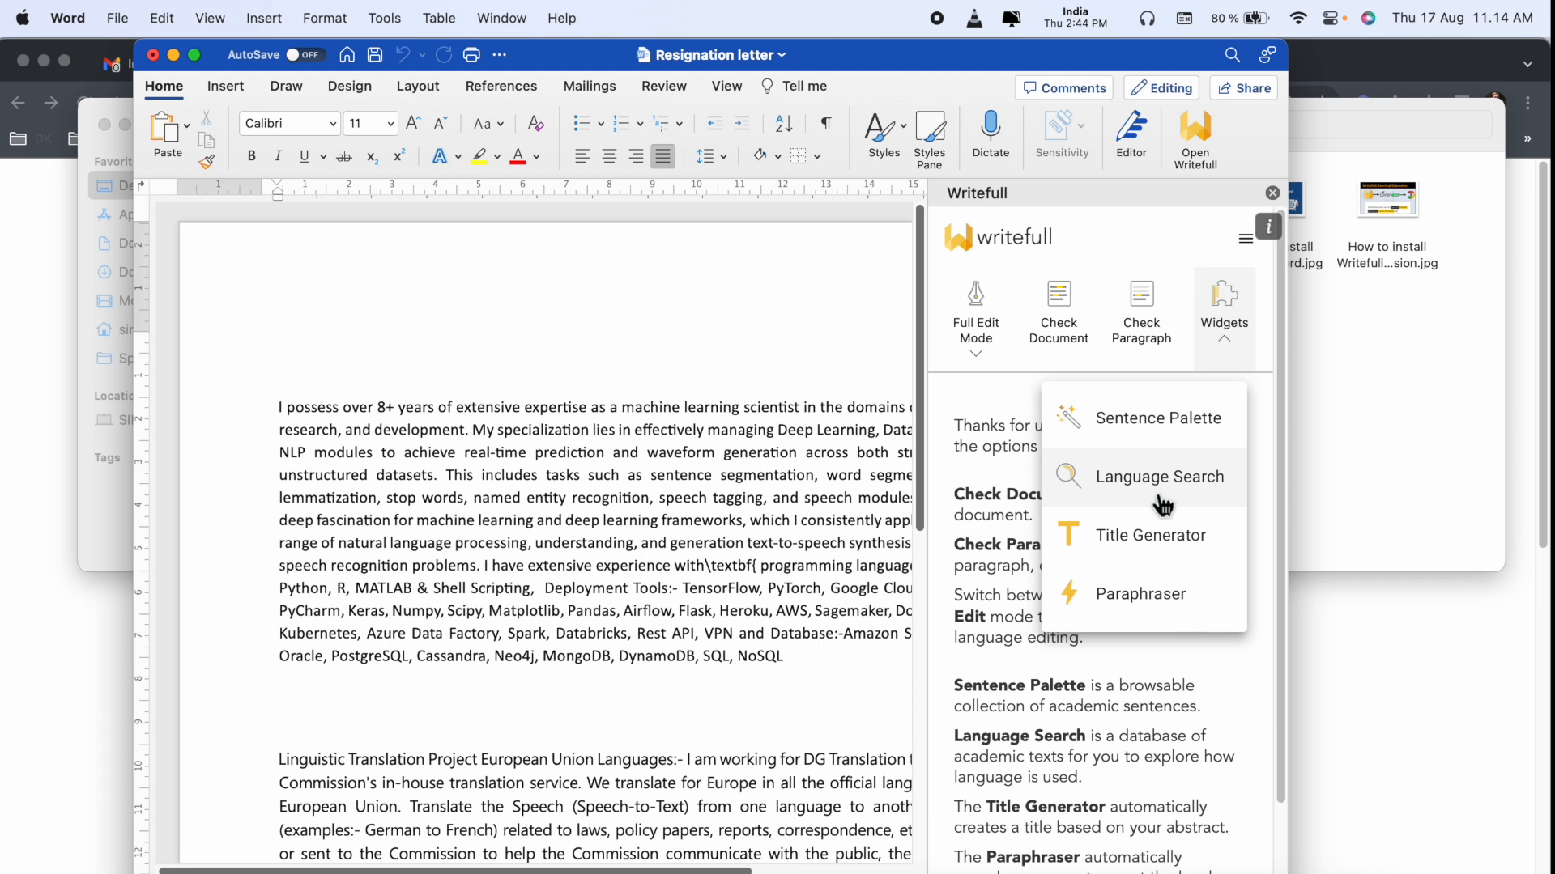
click(1159, 476)
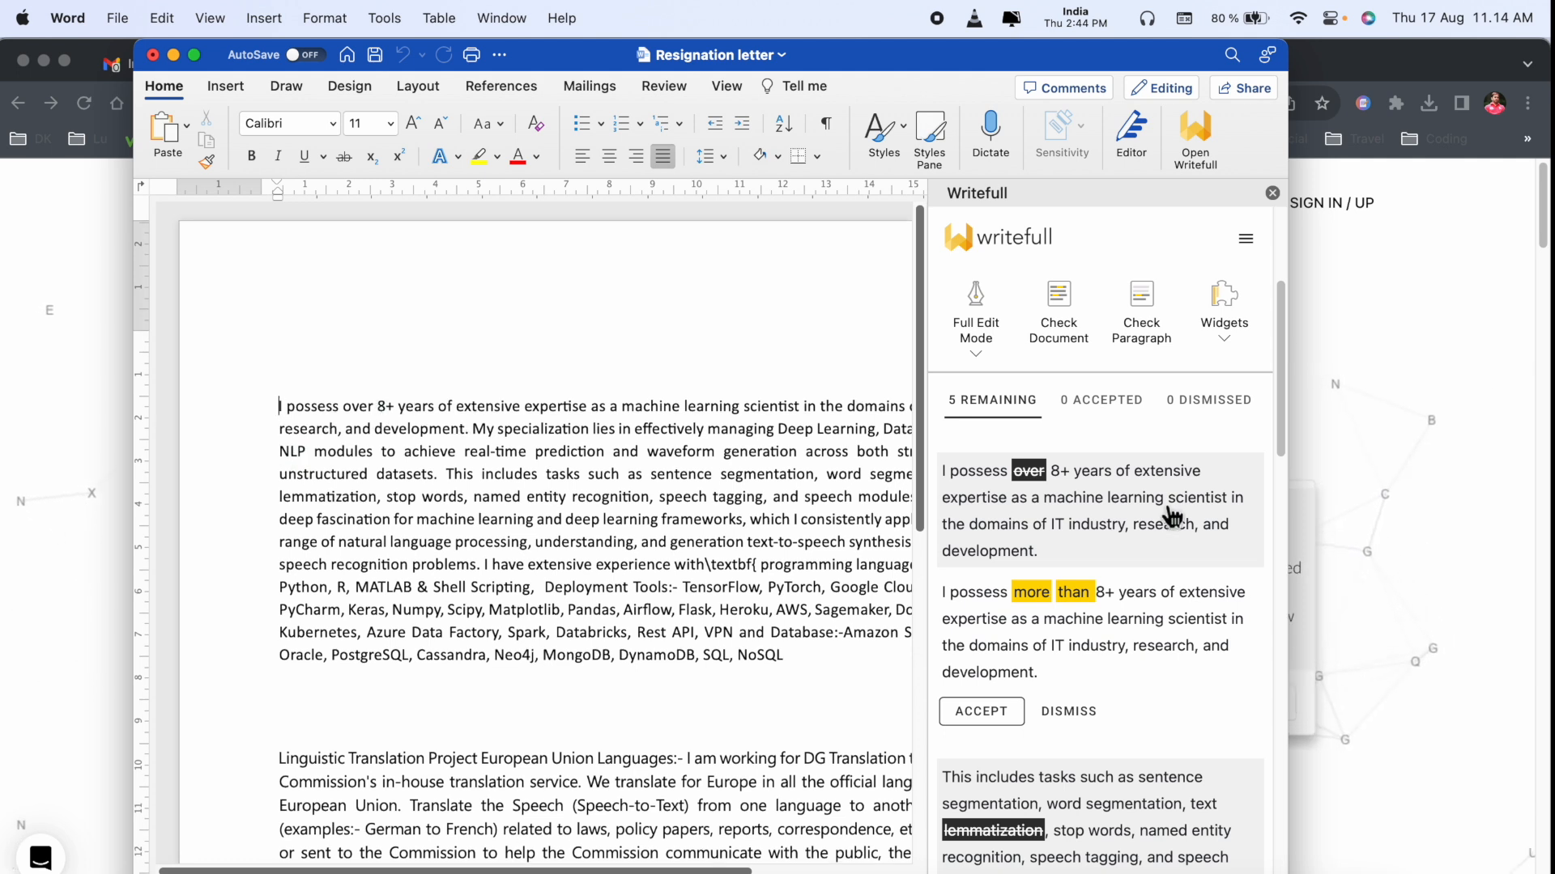
mouse_move(1046, 513)
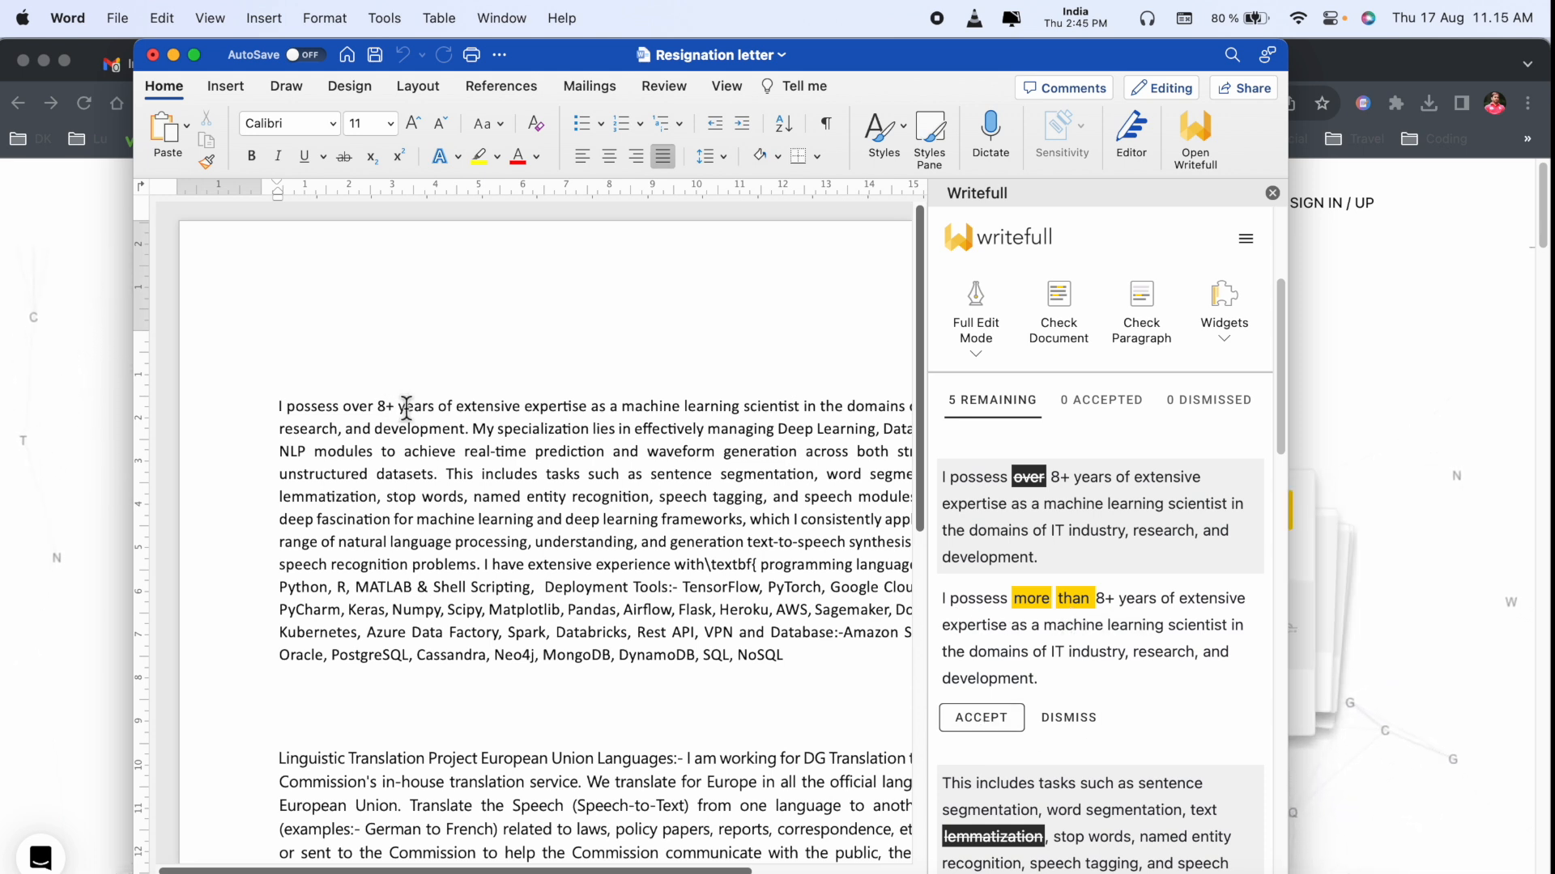
Accept all five suggestions: 'more than', lemmatisation spelling, programming languages cleanup, 'draughted', punctuation after Union Languages.
click(981, 717)
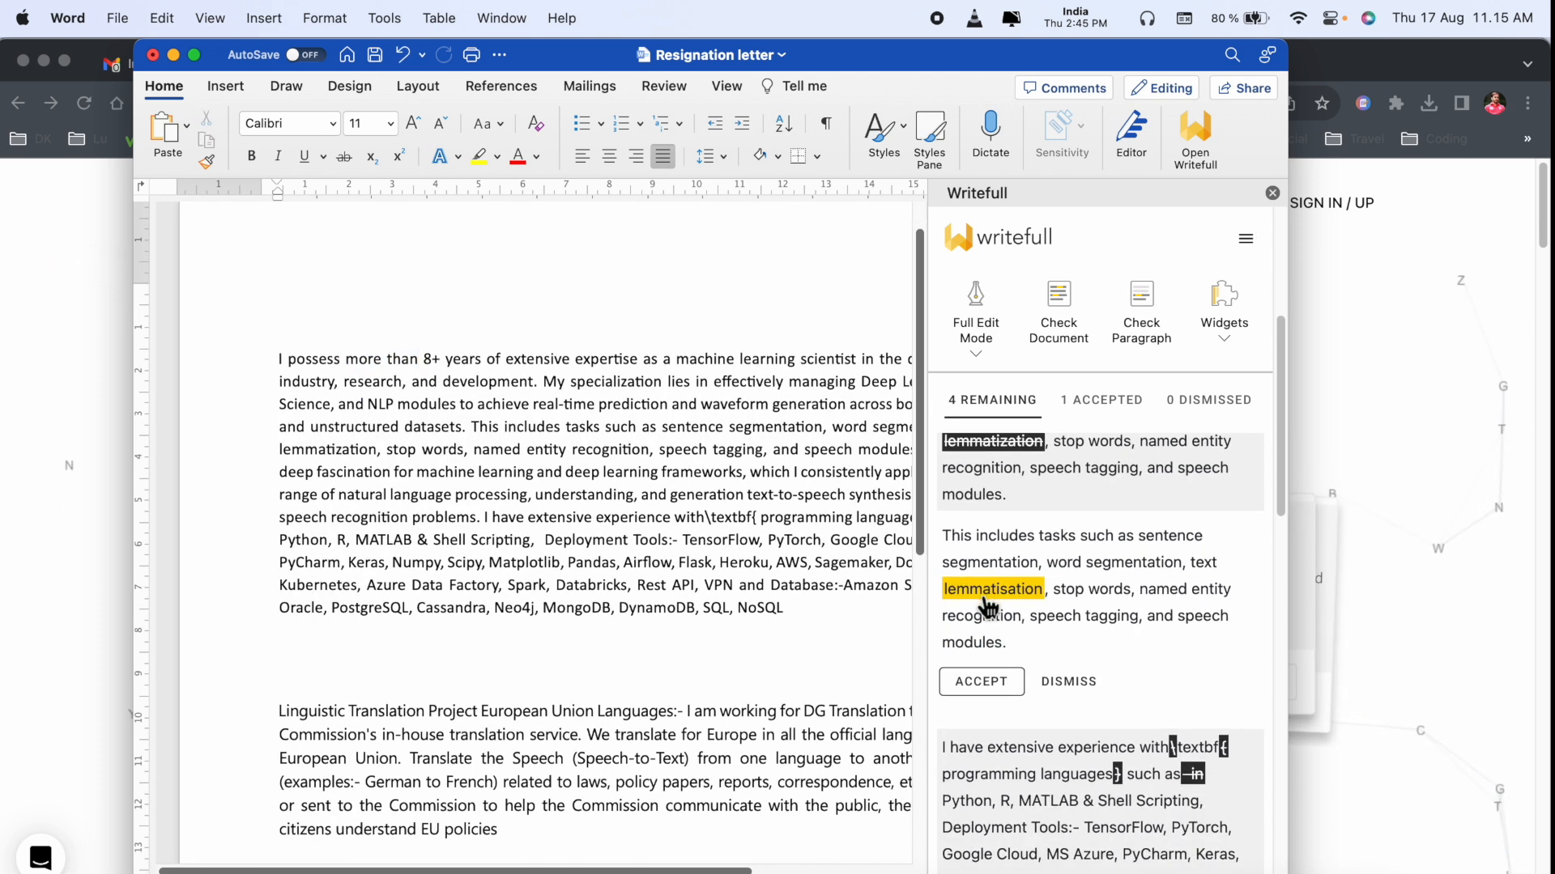
click(982, 682)
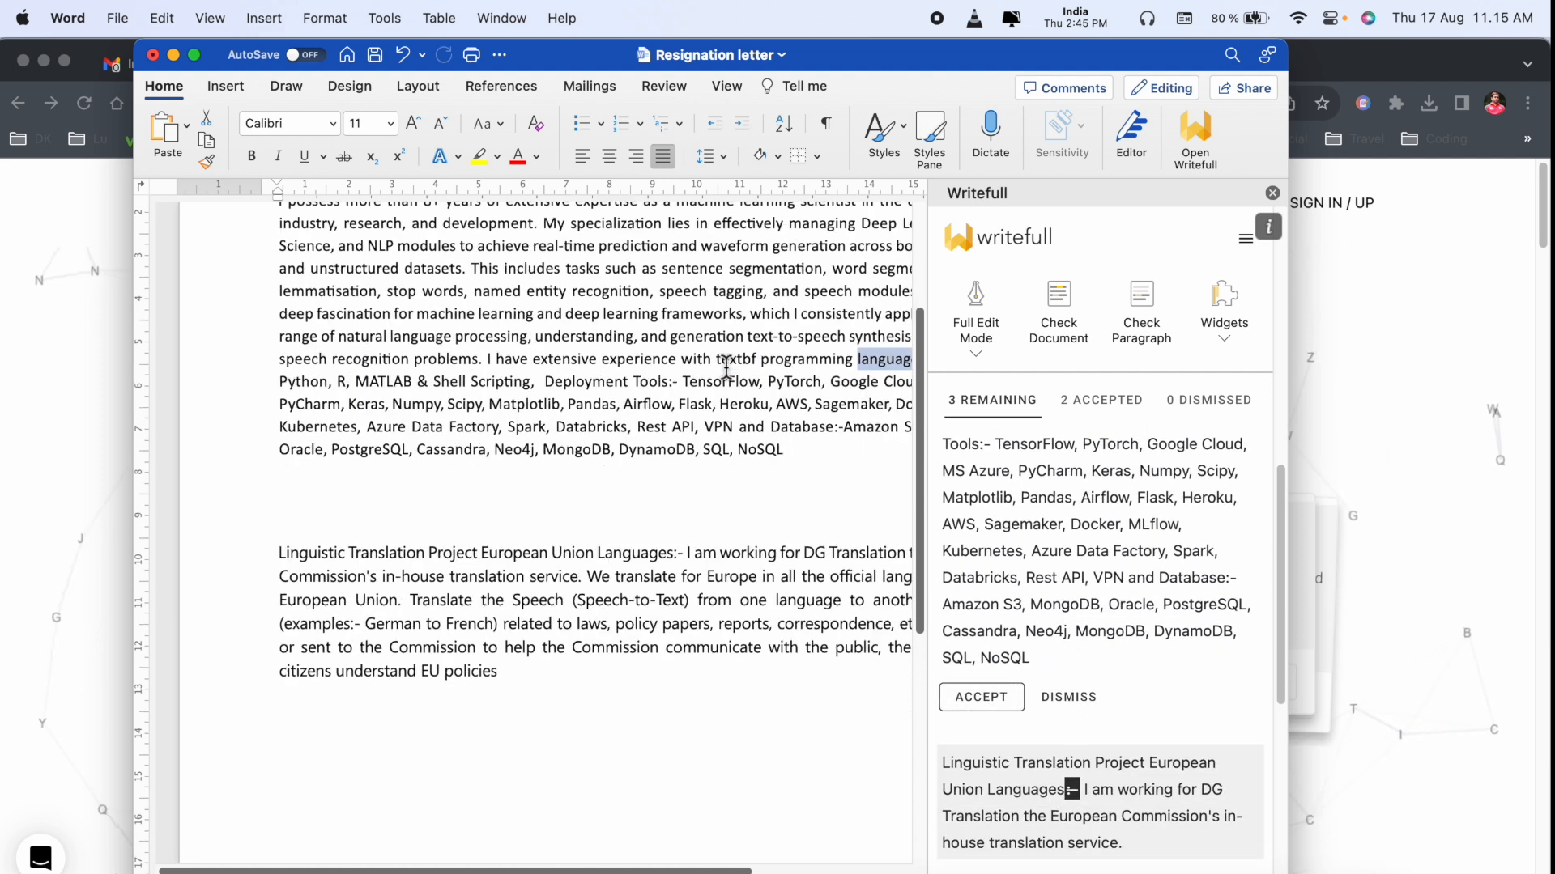
click(981, 697)
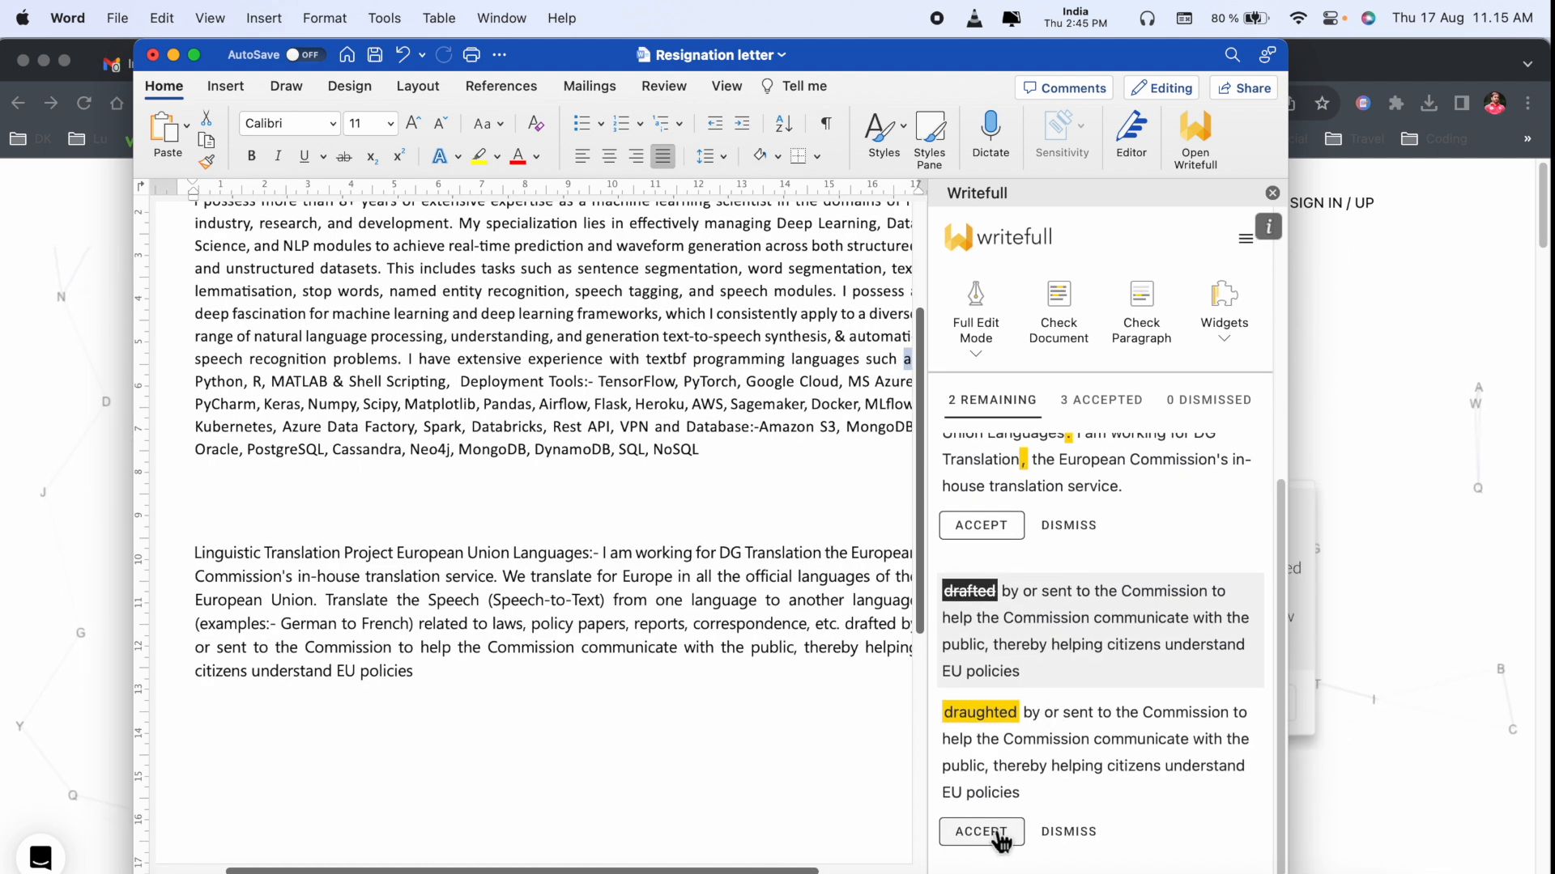
click(981, 832)
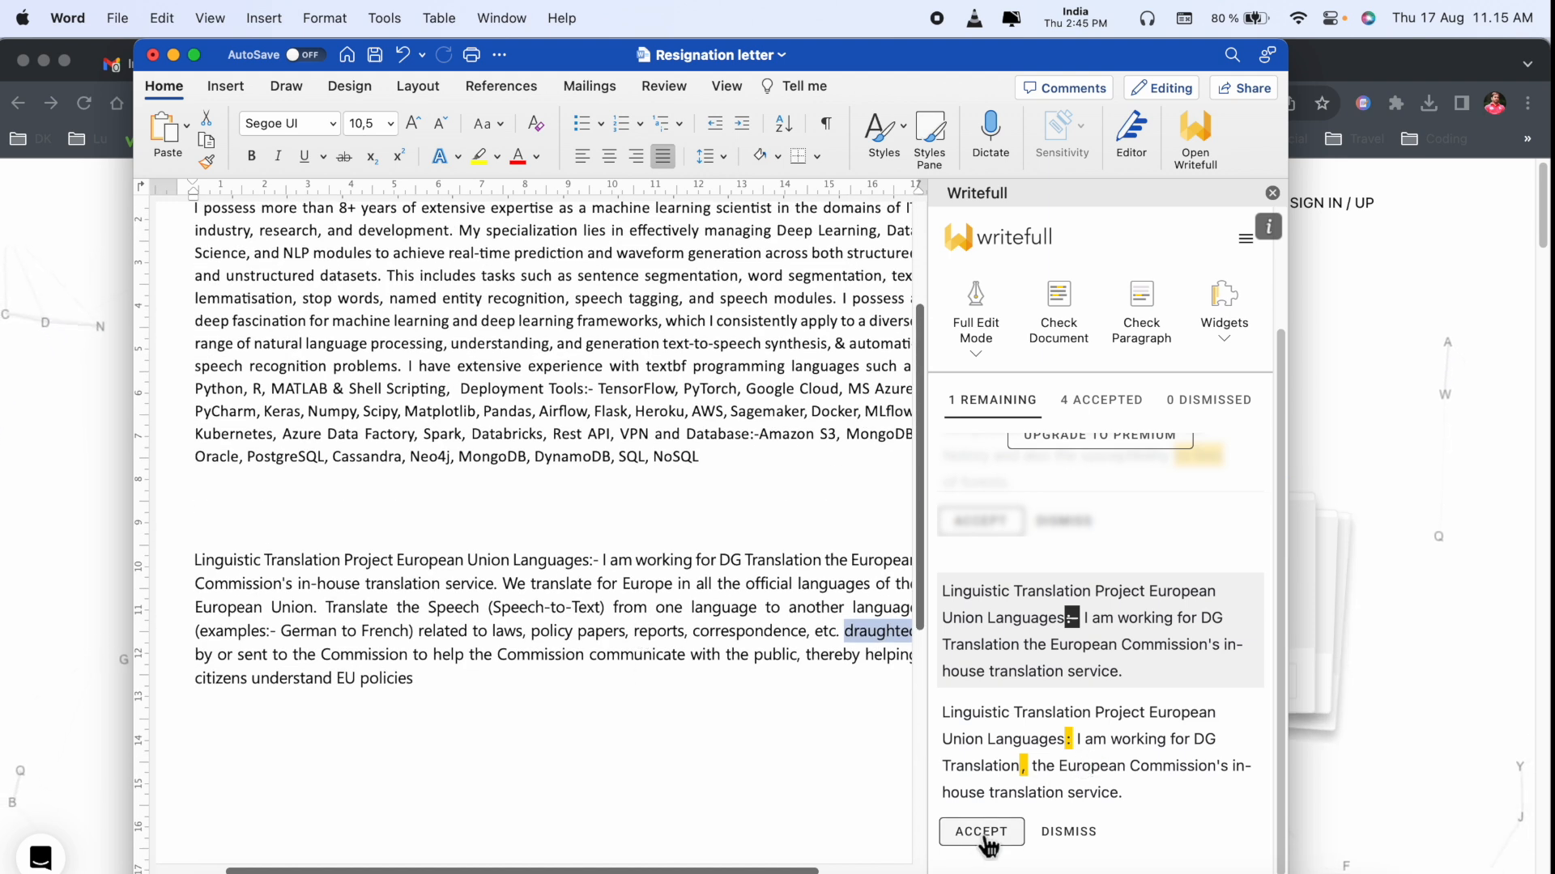
click(982, 832)
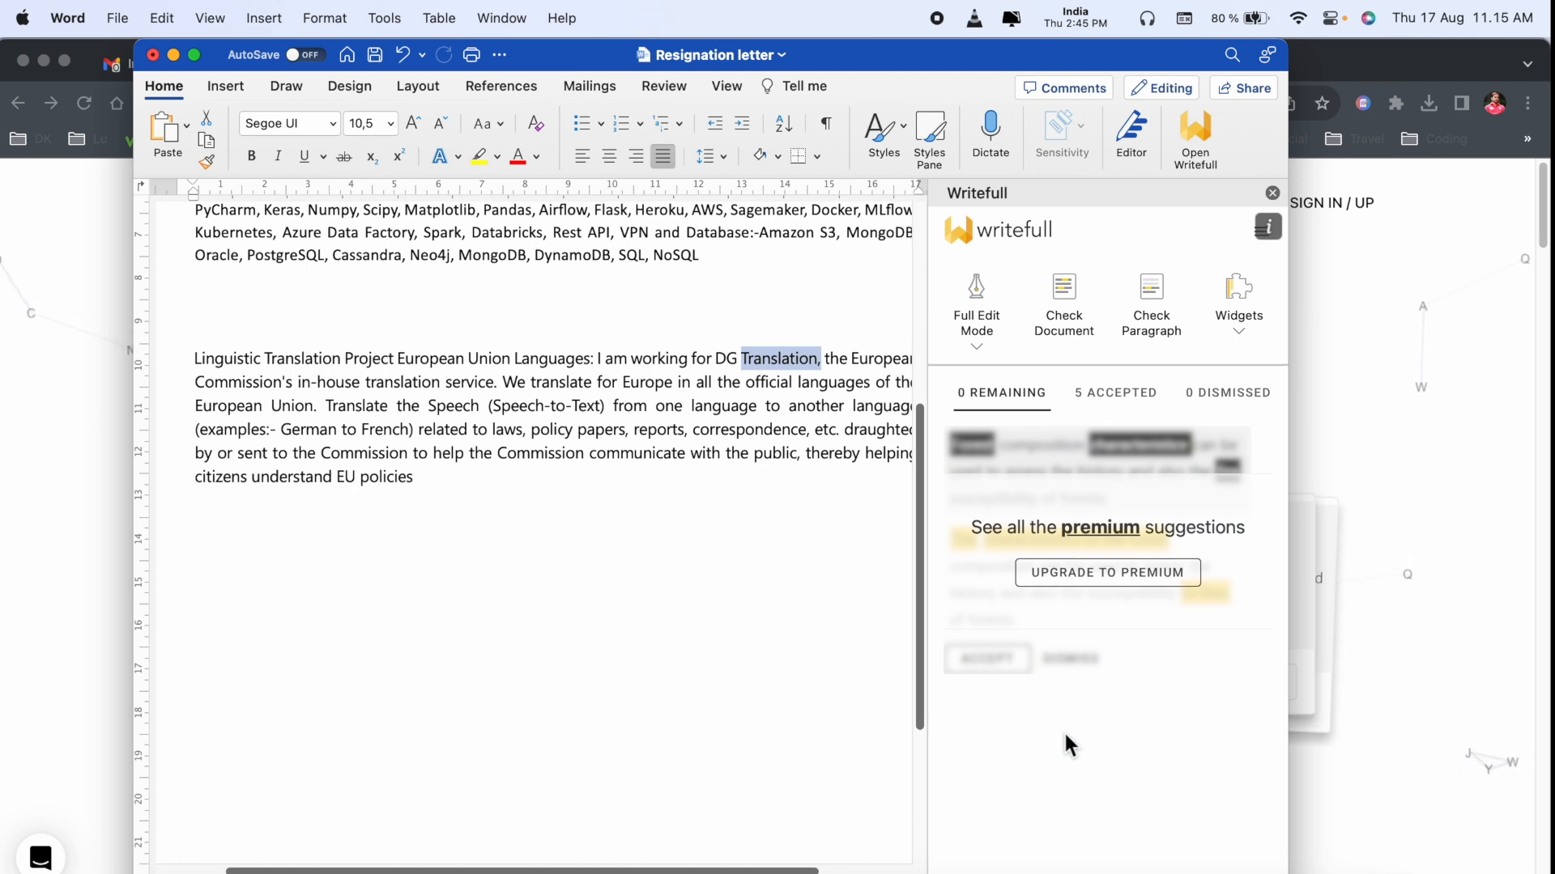
Switch Writefull's editing mode to Proofread.
click(977, 302)
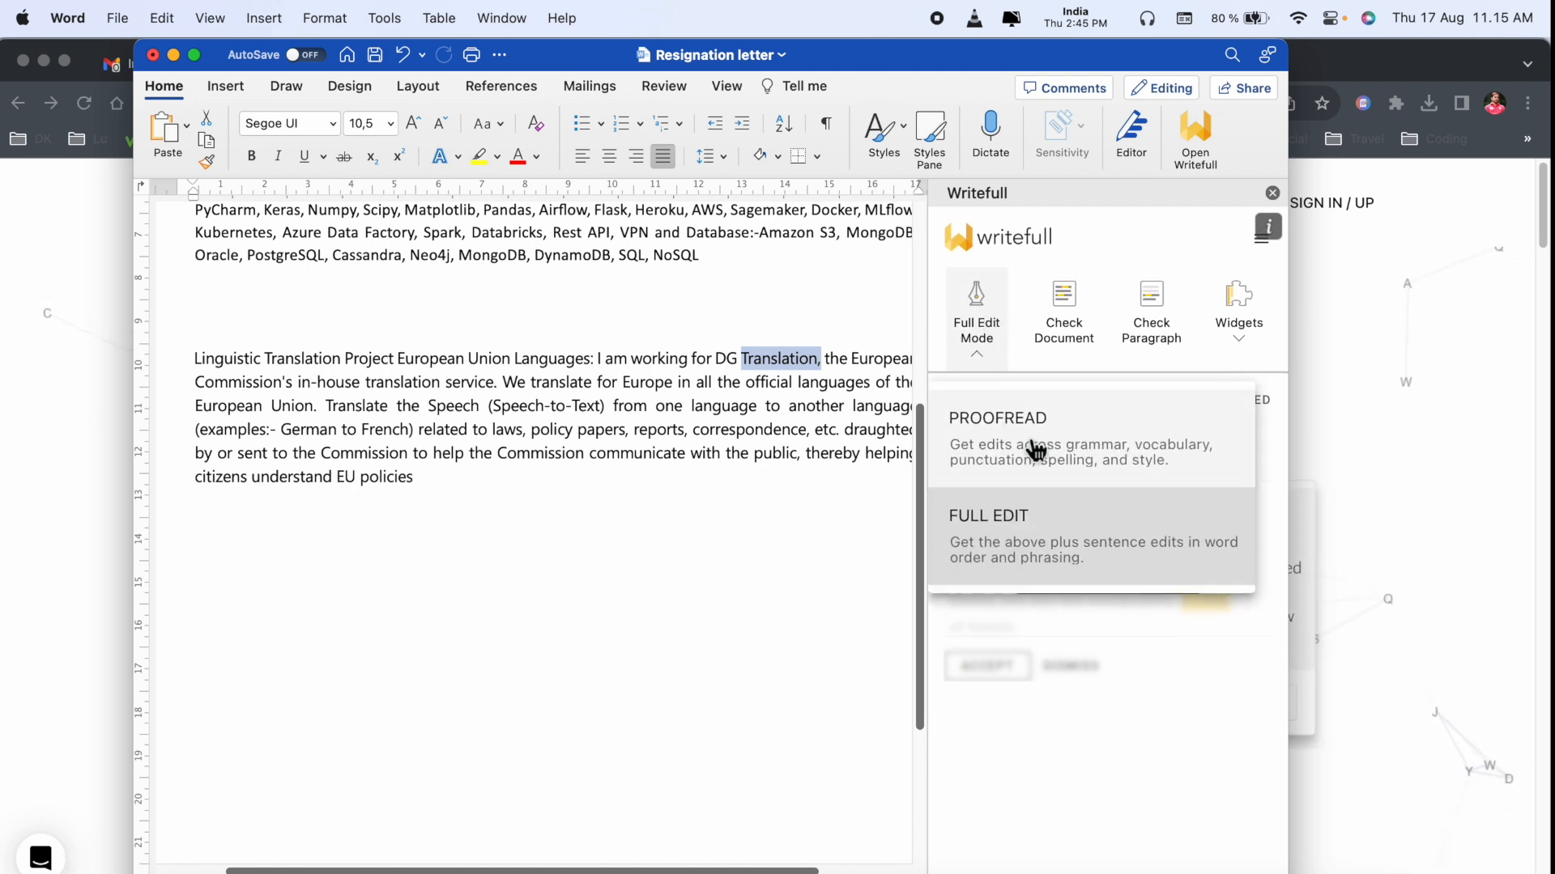
click(997, 439)
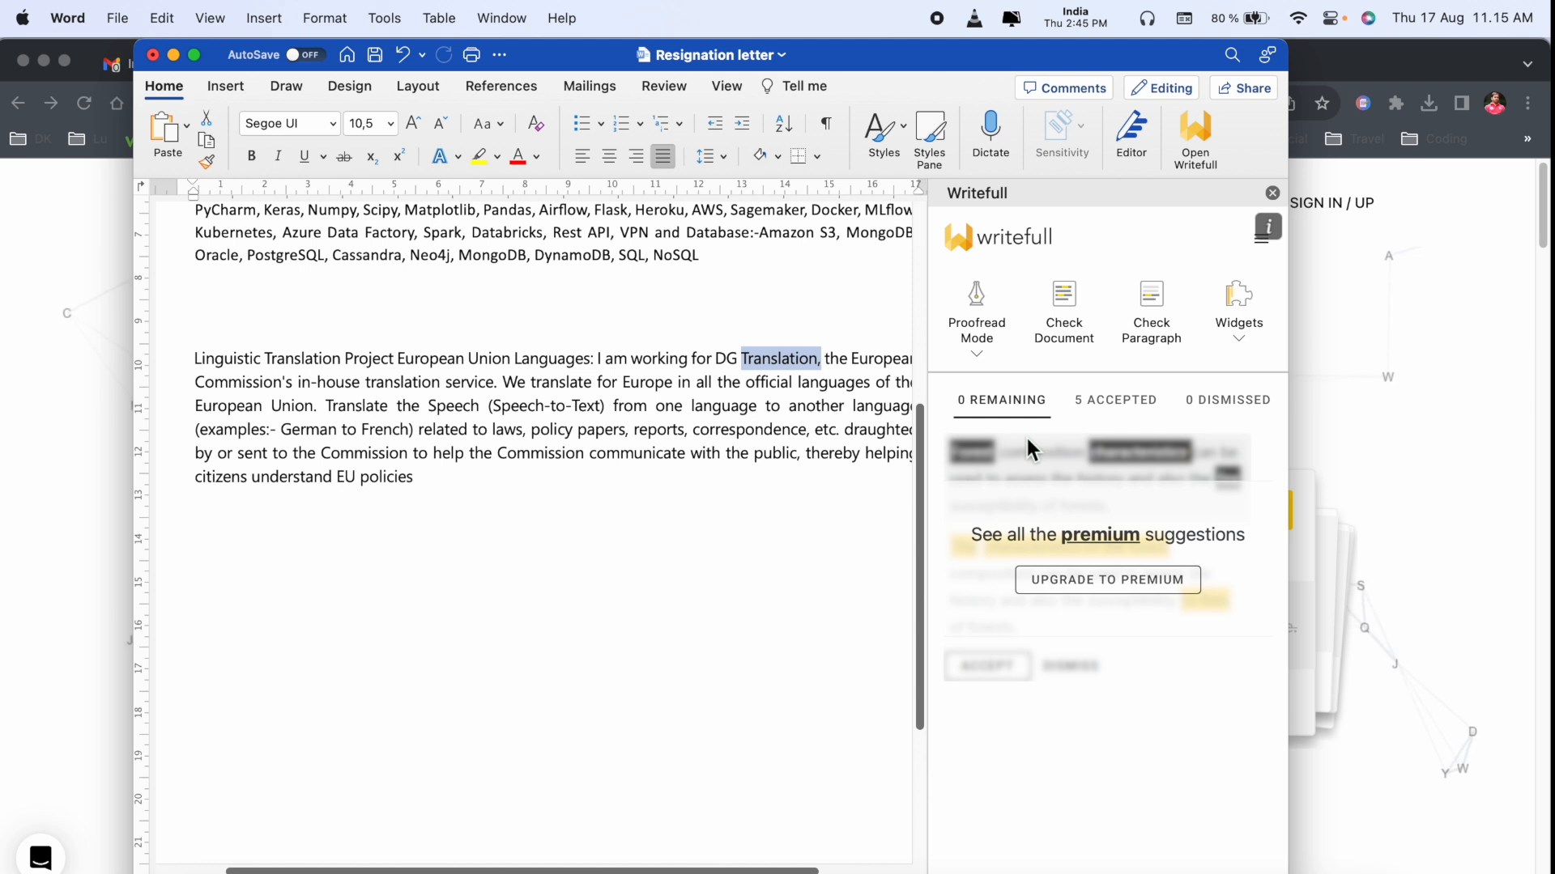